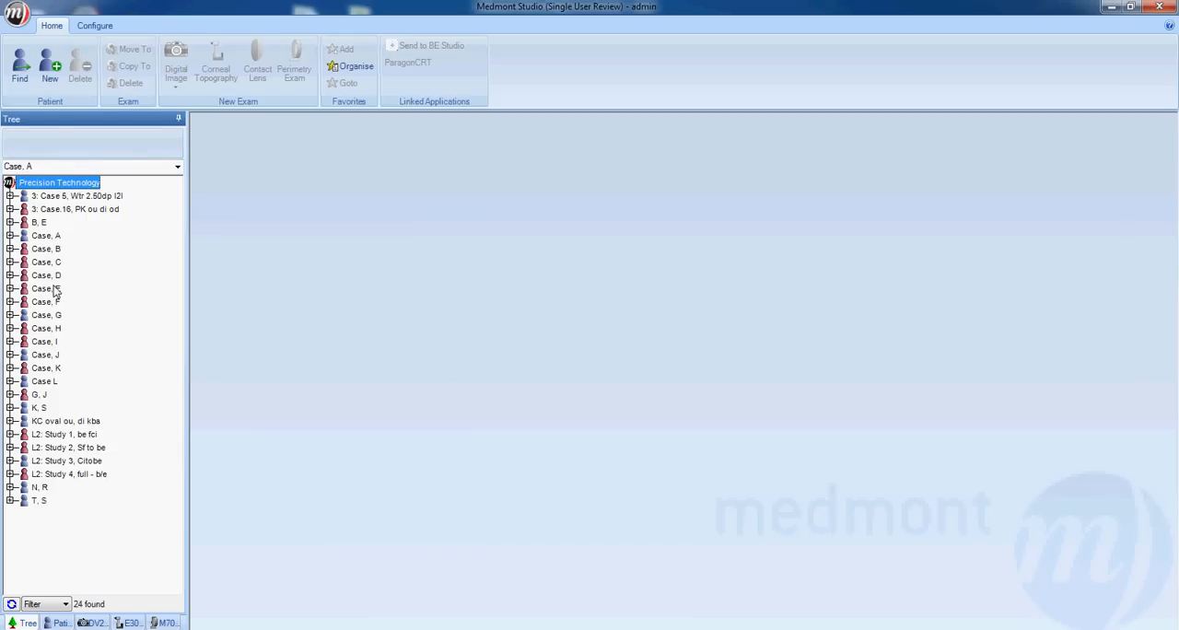
{"action": "mouse_move", "coordinate": [55, 247]}
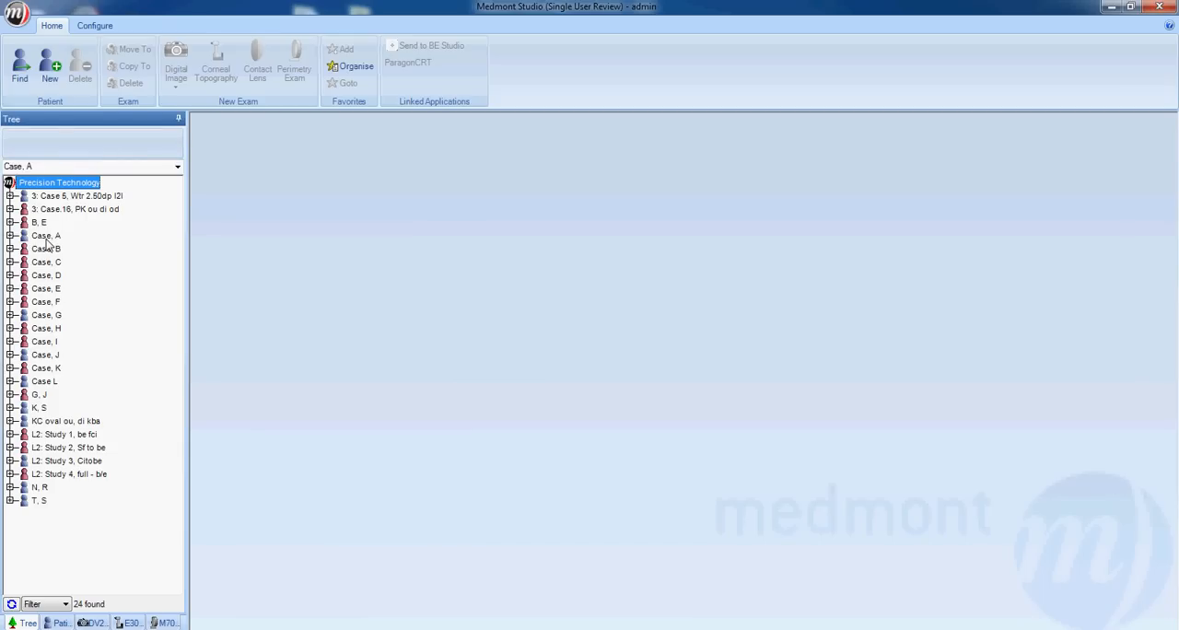
Select the patient 'Case, A' in the patient tree.
{"action": "left_click", "coordinate": [45, 235]}
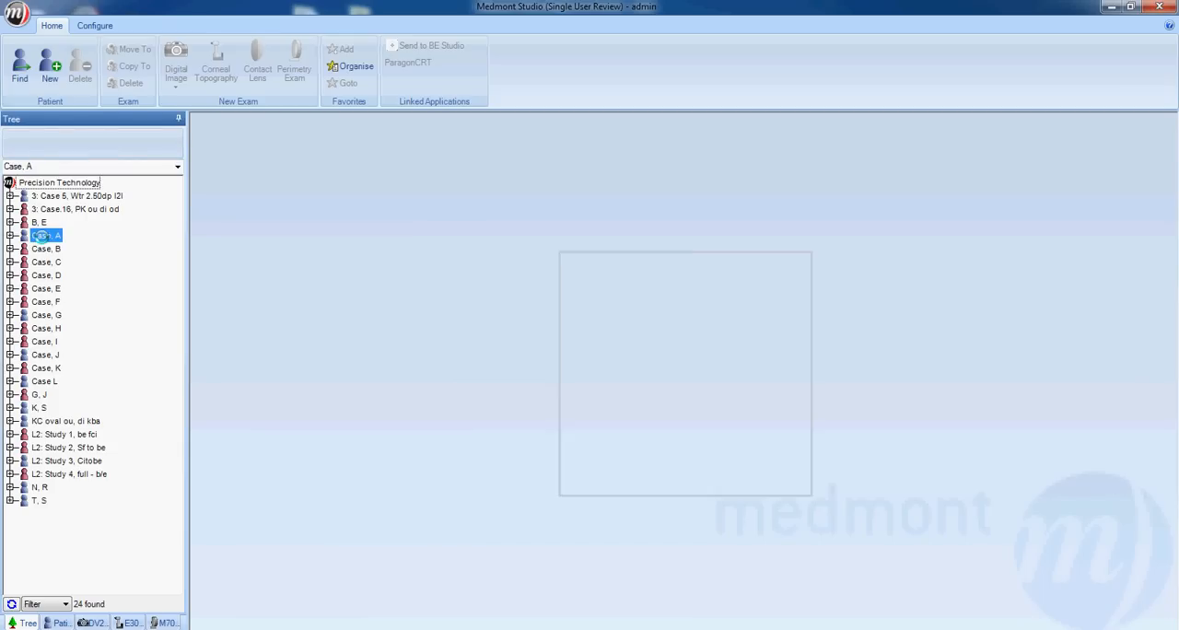
Open Case, A's patient details and expand the entry to reveal the 30-Jun-2003 exam.
{"action": "double_click", "coordinate": [44, 236]}
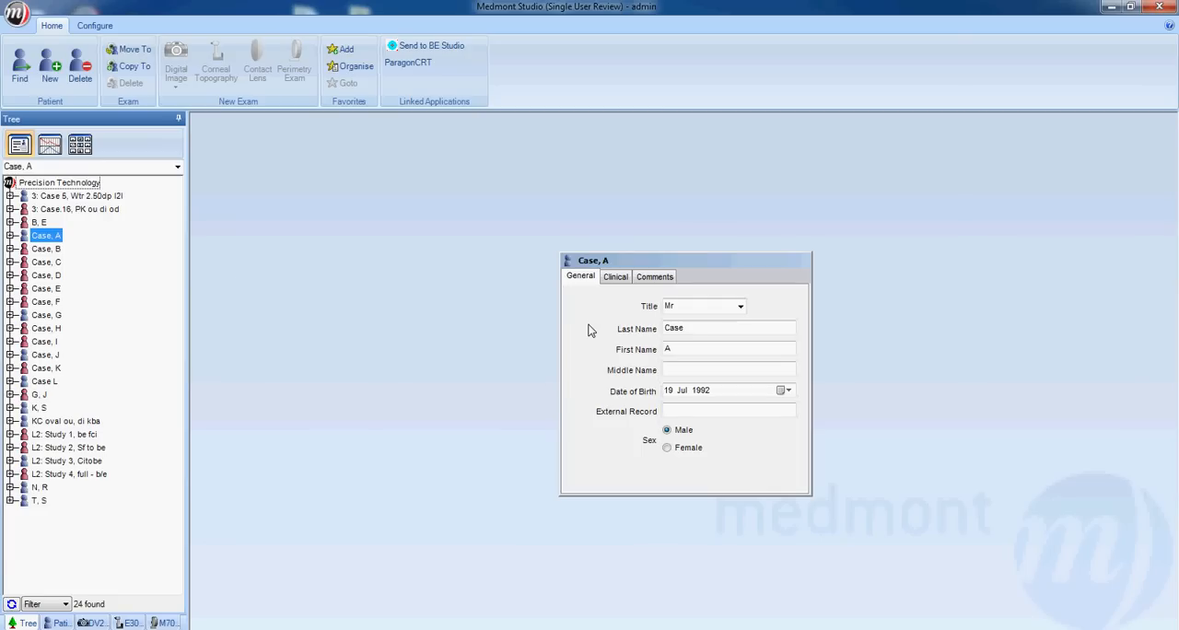
{"action": "mouse_move", "coordinate": [593, 243]}
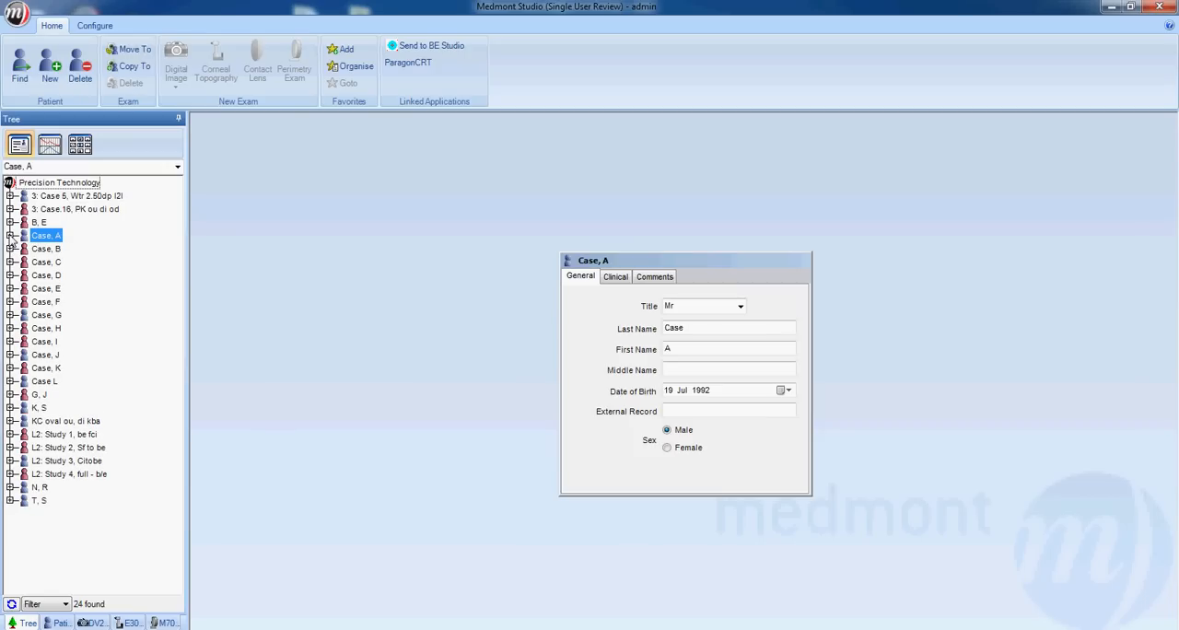
{"action": "left_click", "coordinate": [9, 236]}
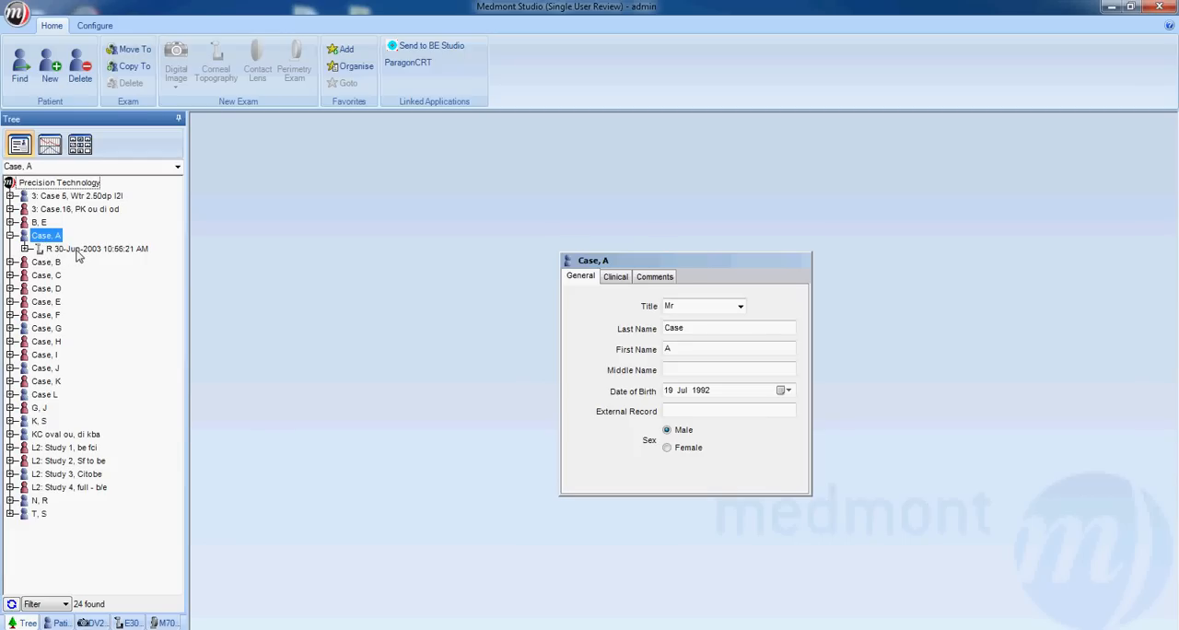
{"action": "mouse_move", "coordinate": [78, 256]}
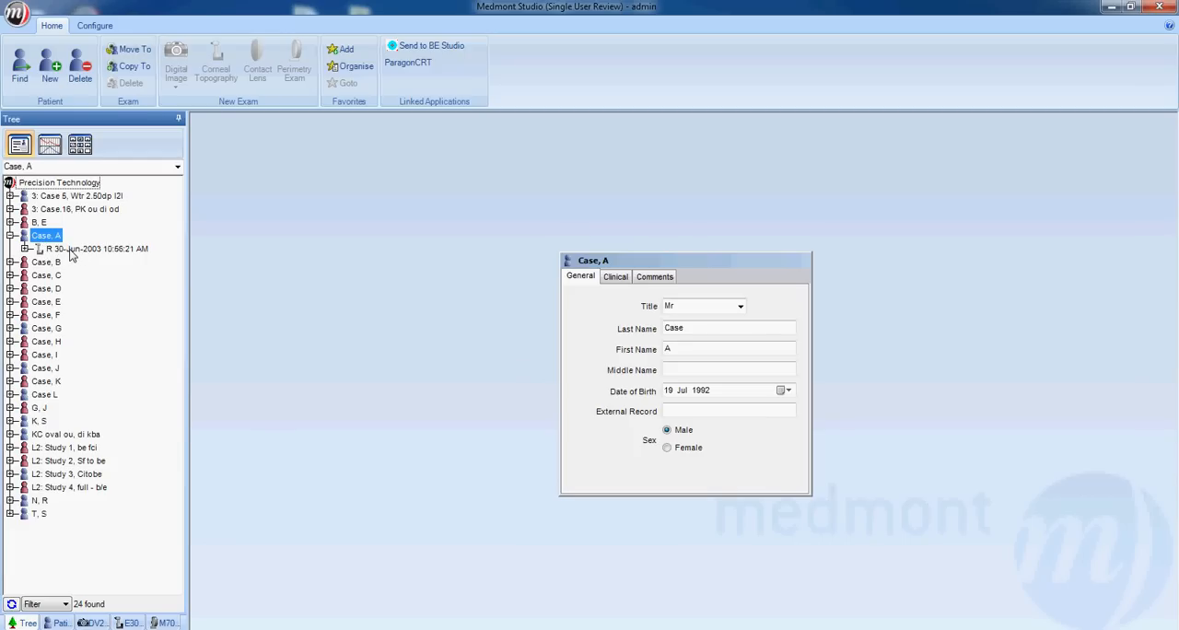
Open the 30-Jun-2003 10:56:21 AM exam to show its axial power map and section profile.
{"action": "left_click", "coordinate": [92, 249]}
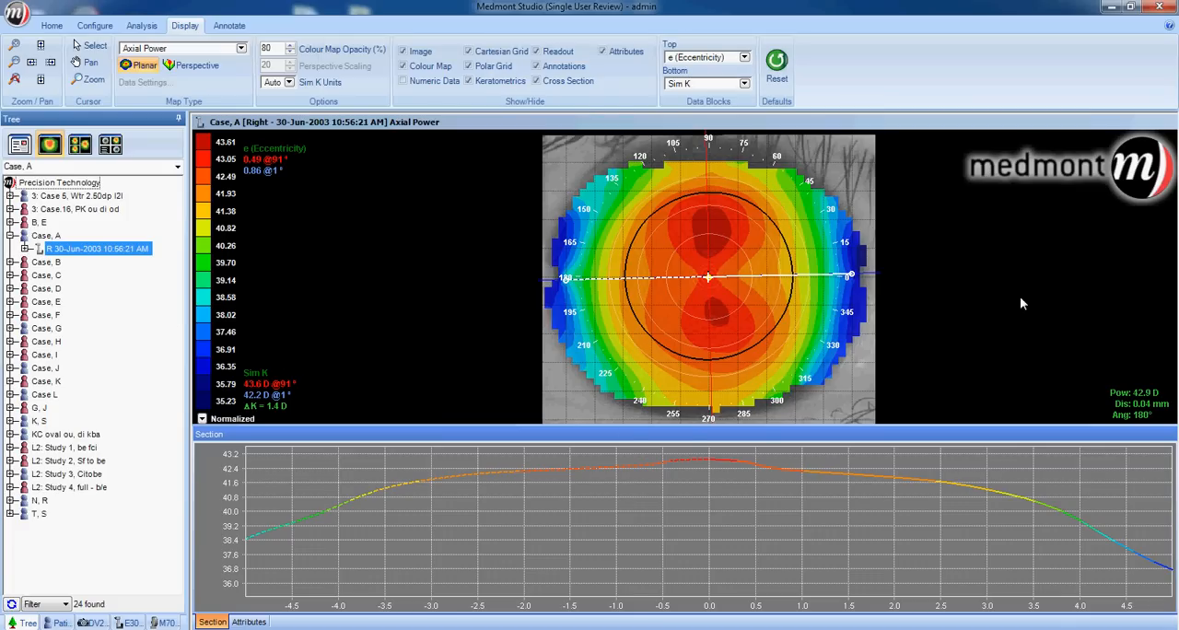
{"action": "mouse_move", "coordinate": [840, 284]}
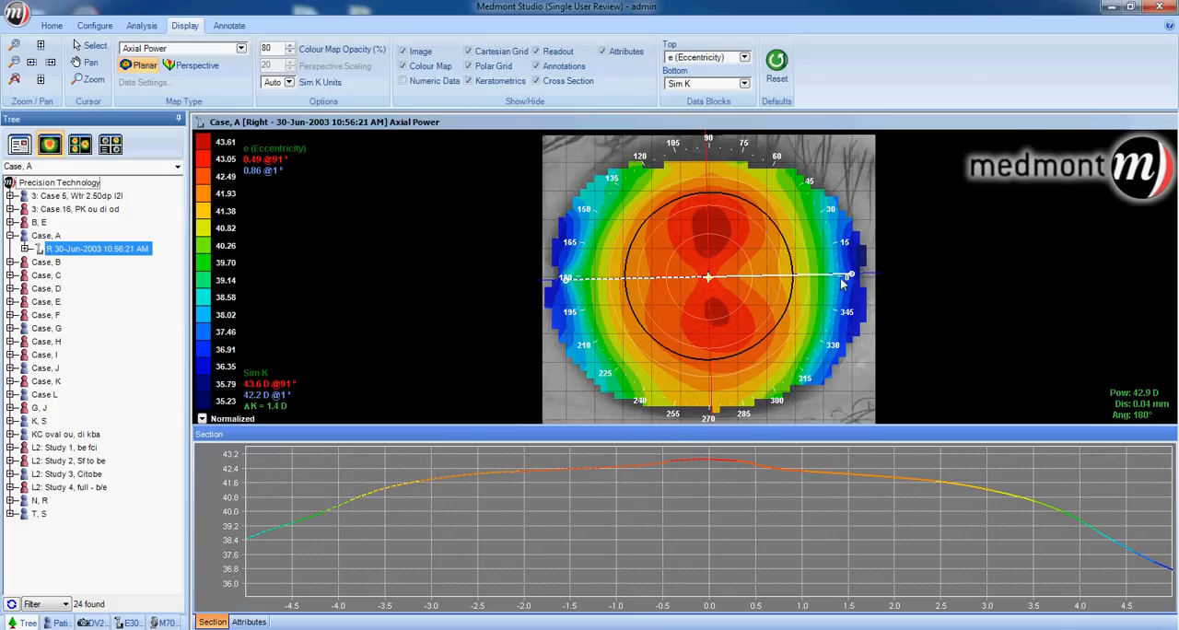
{"action": "mouse_move", "coordinate": [822, 272]}
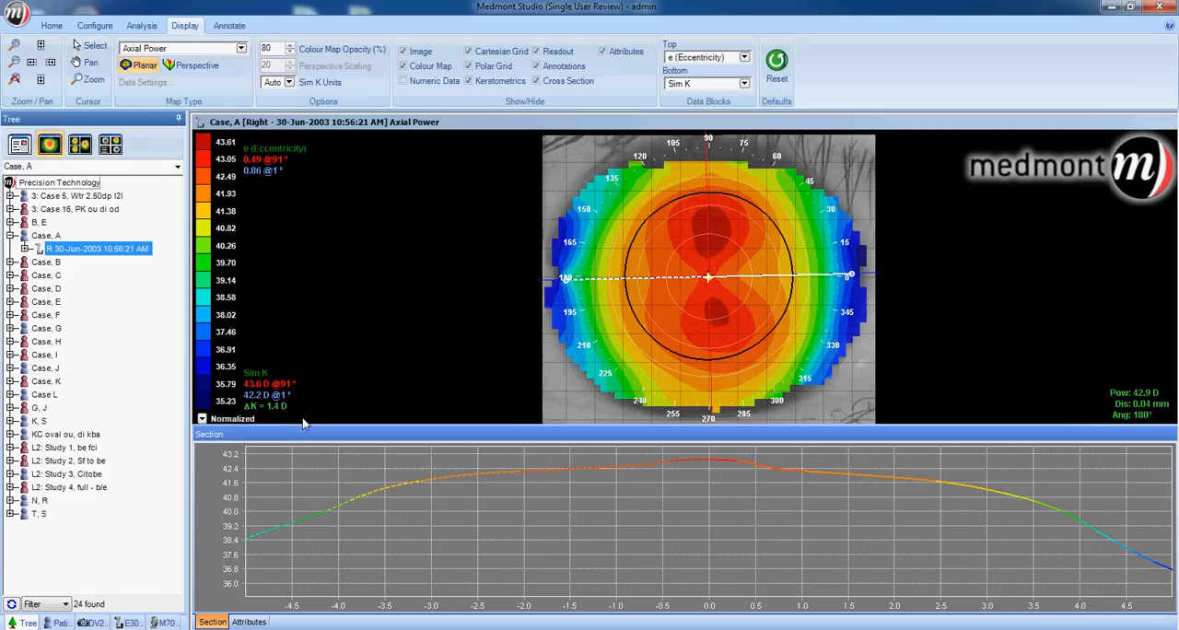
{"action": "mouse_move", "coordinate": [306, 424]}
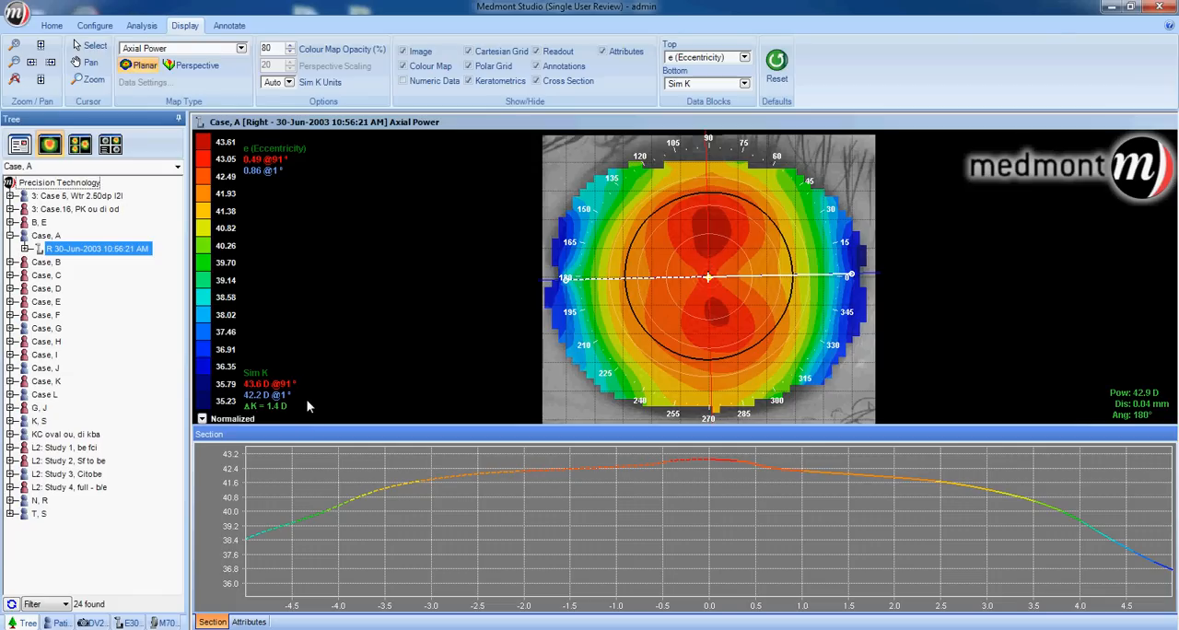
{"action": "mouse_move", "coordinate": [309, 400]}
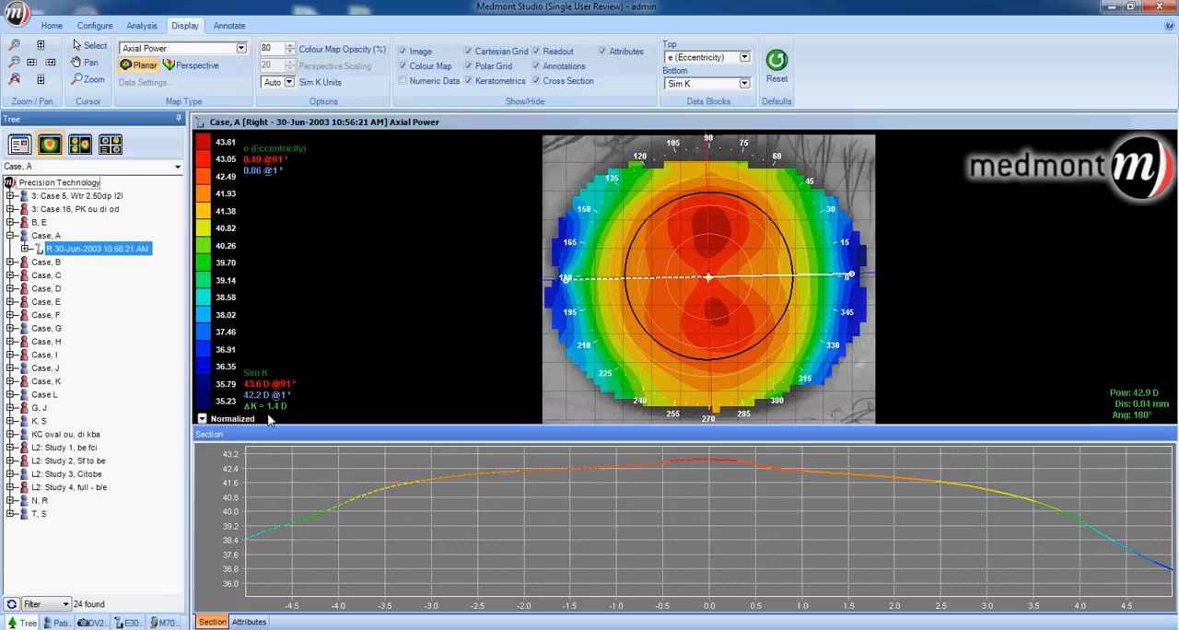
{"action": "mouse_move", "coordinate": [262, 409]}
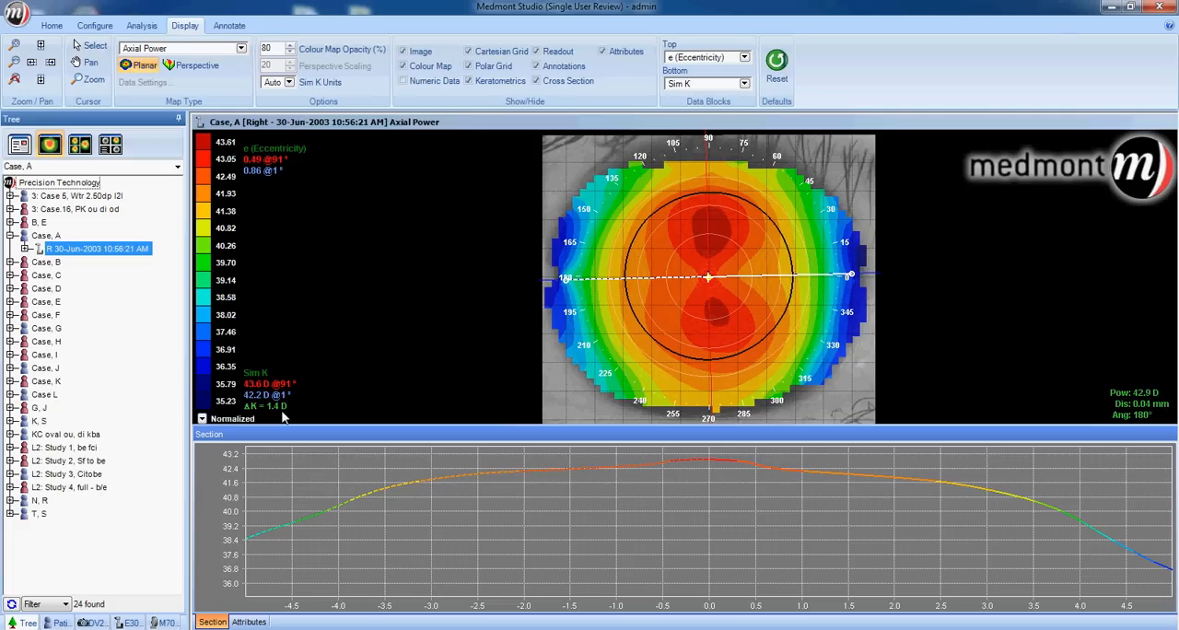
{"action": "mouse_move", "coordinate": [652, 320]}
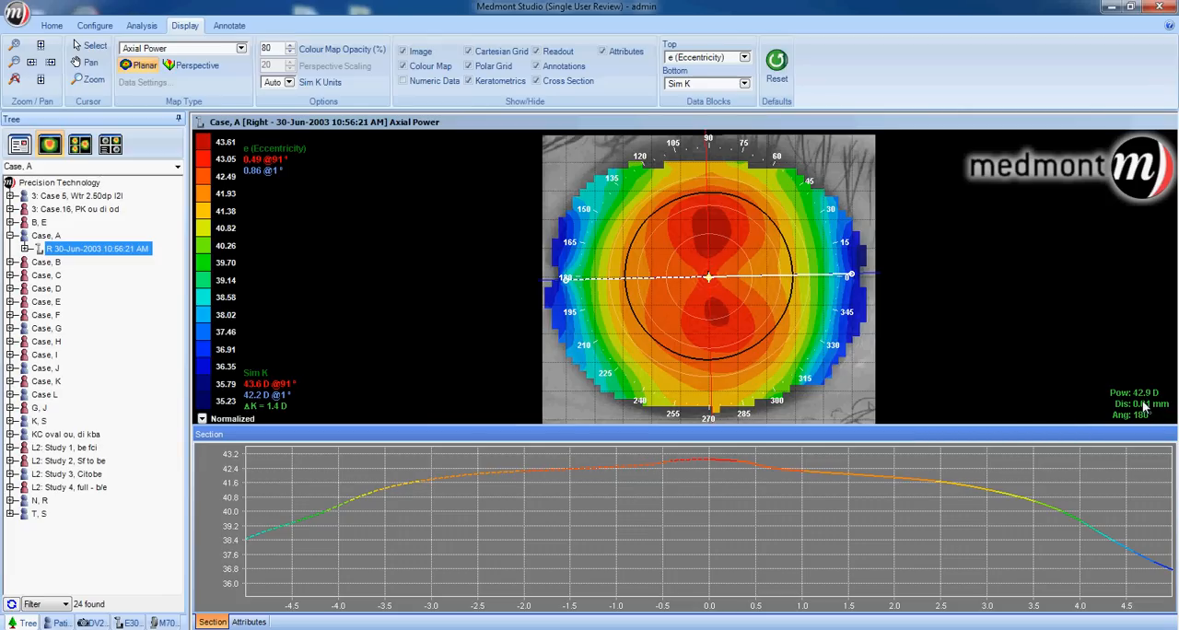
{"action": "mouse_move", "coordinate": [718, 315]}
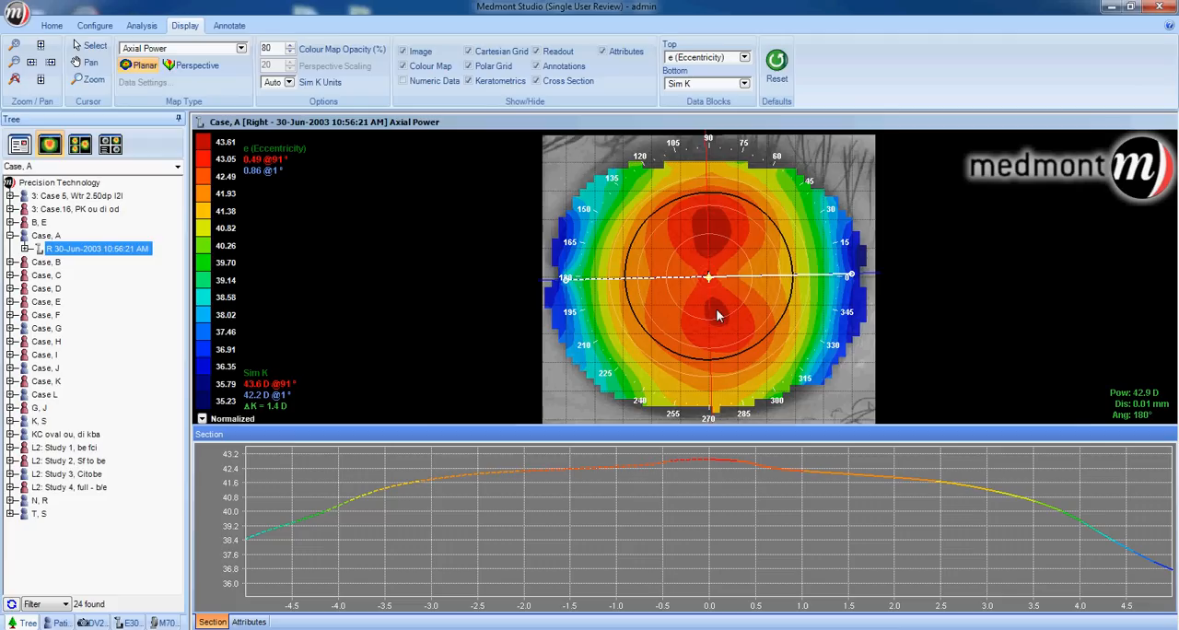
{"action": "mouse_move", "coordinate": [720, 317]}
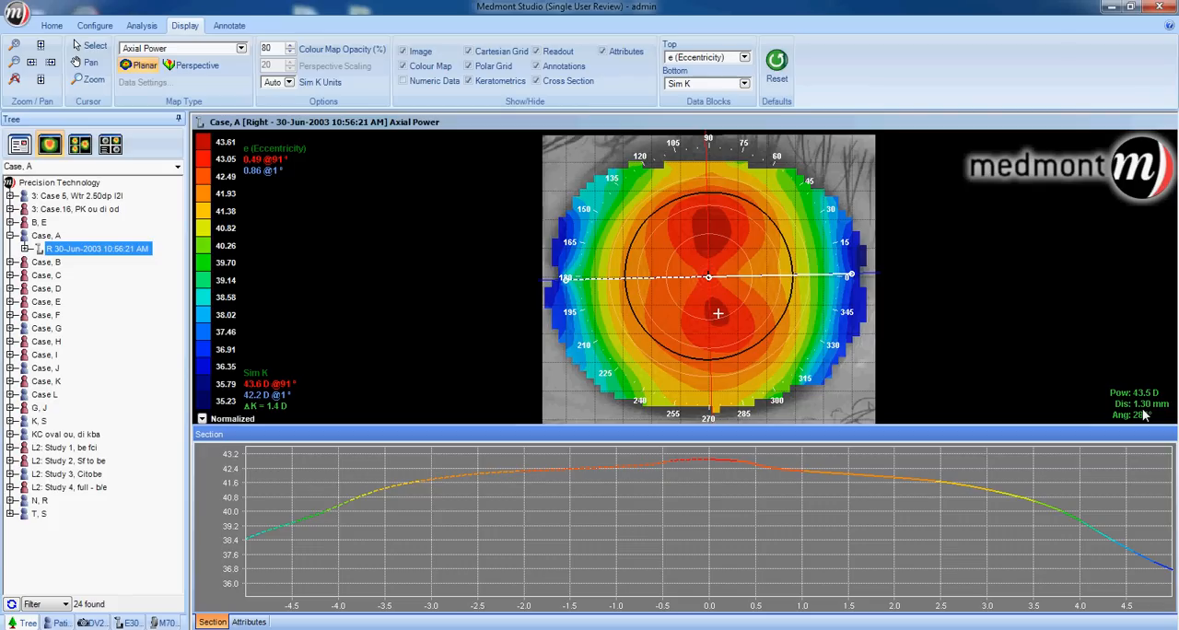
{"action": "mouse_move", "coordinate": [711, 283]}
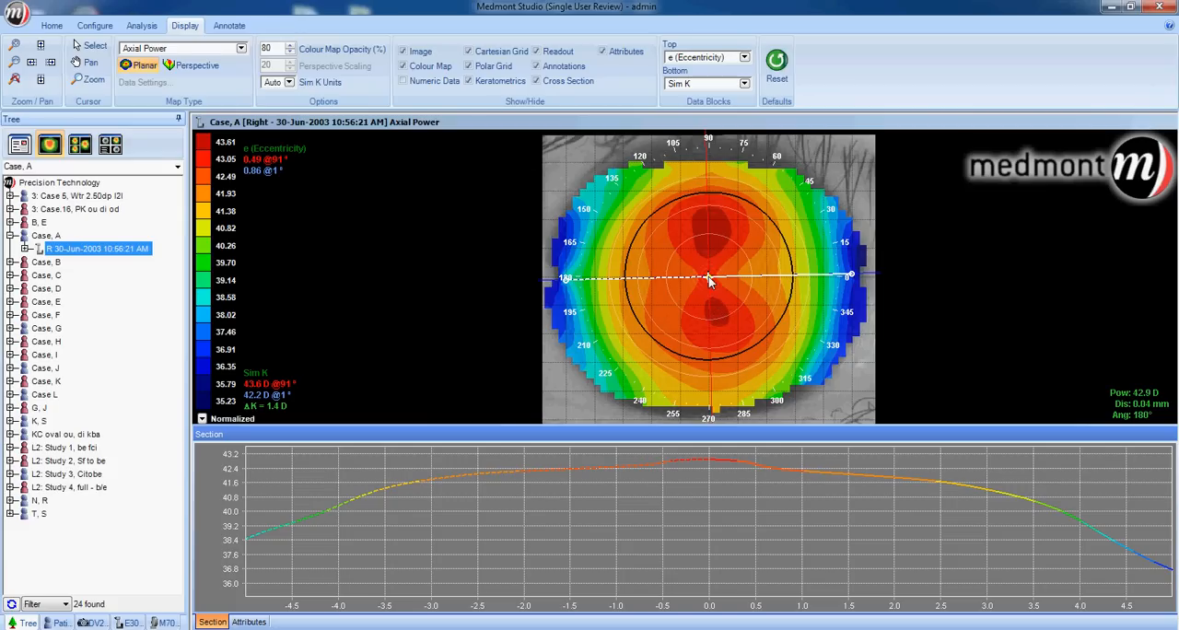
{"action": "mouse_move", "coordinate": [746, 332]}
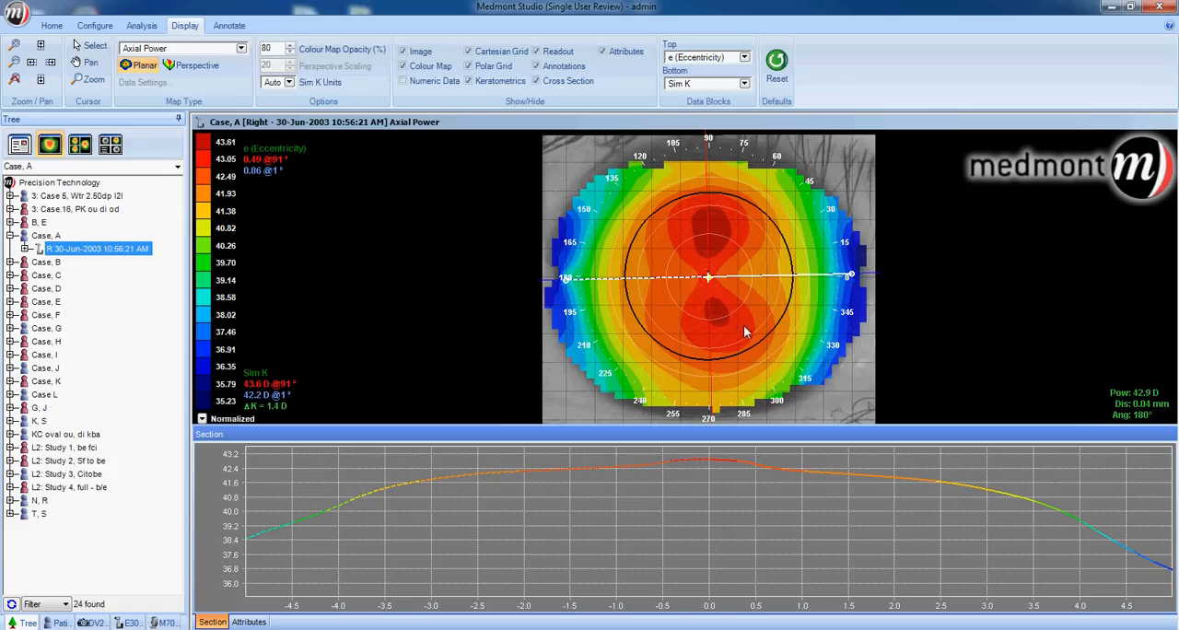
{"action": "mouse_move", "coordinate": [770, 365]}
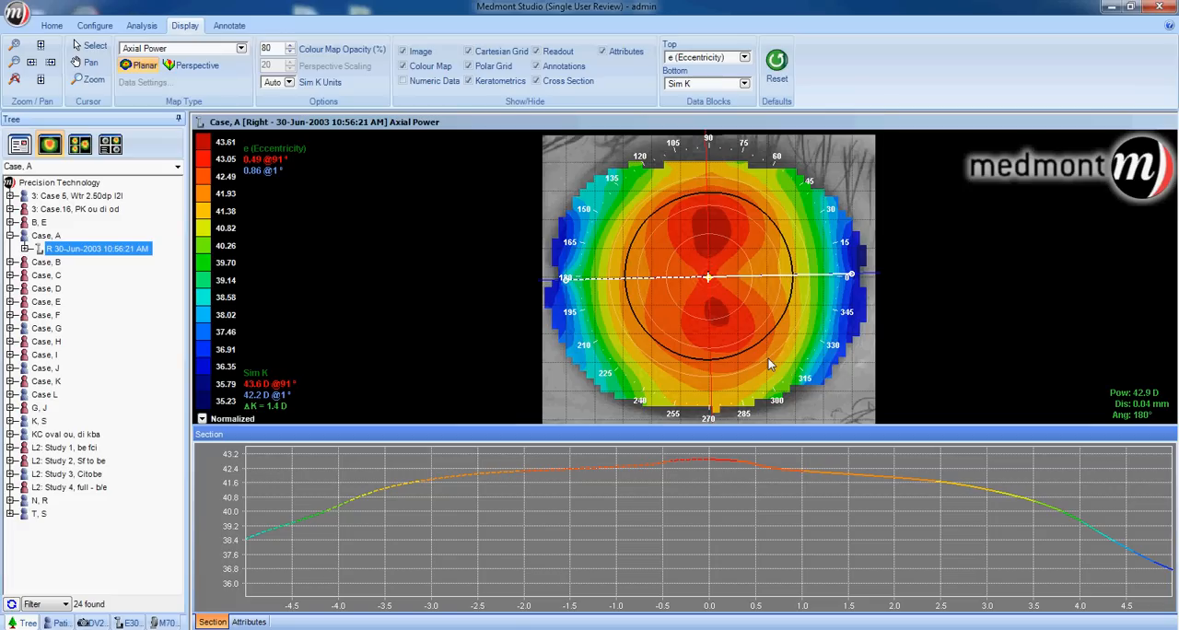
{"action": "mouse_move", "coordinate": [799, 287]}
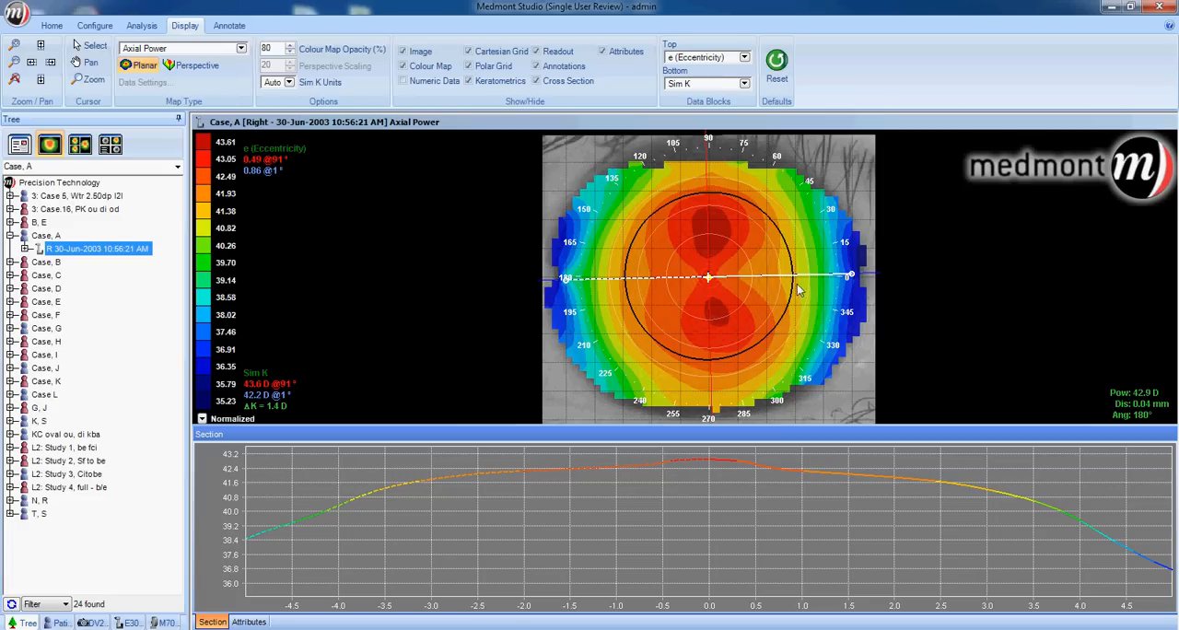
{"action": "mouse_move", "coordinate": [626, 269]}
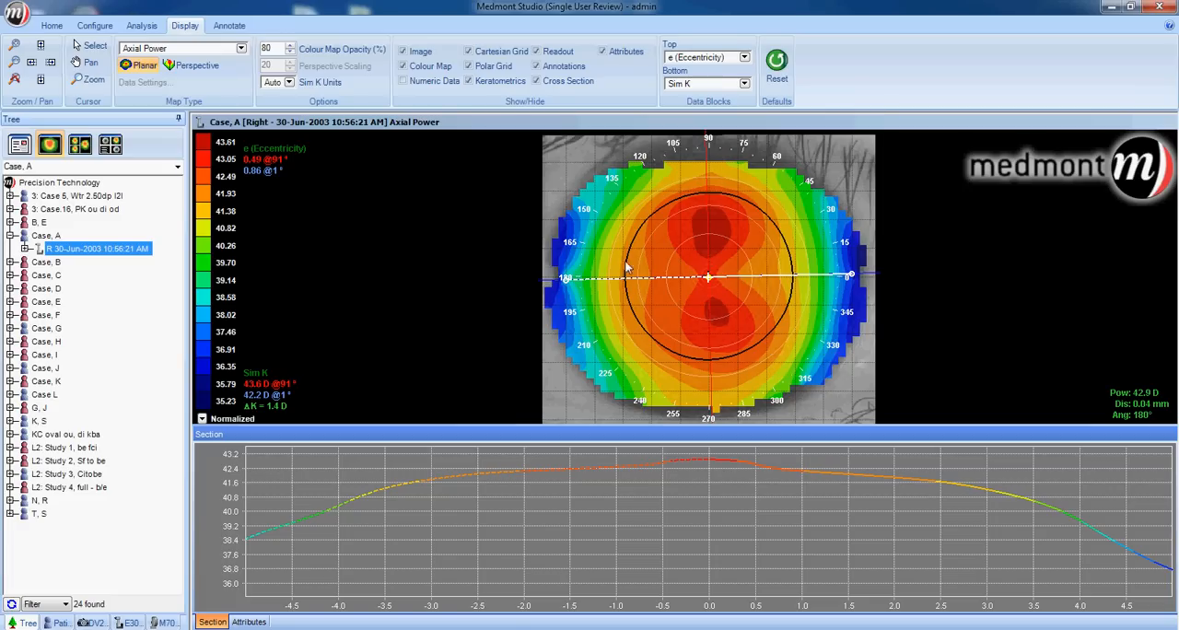
{"action": "mouse_move", "coordinate": [719, 361]}
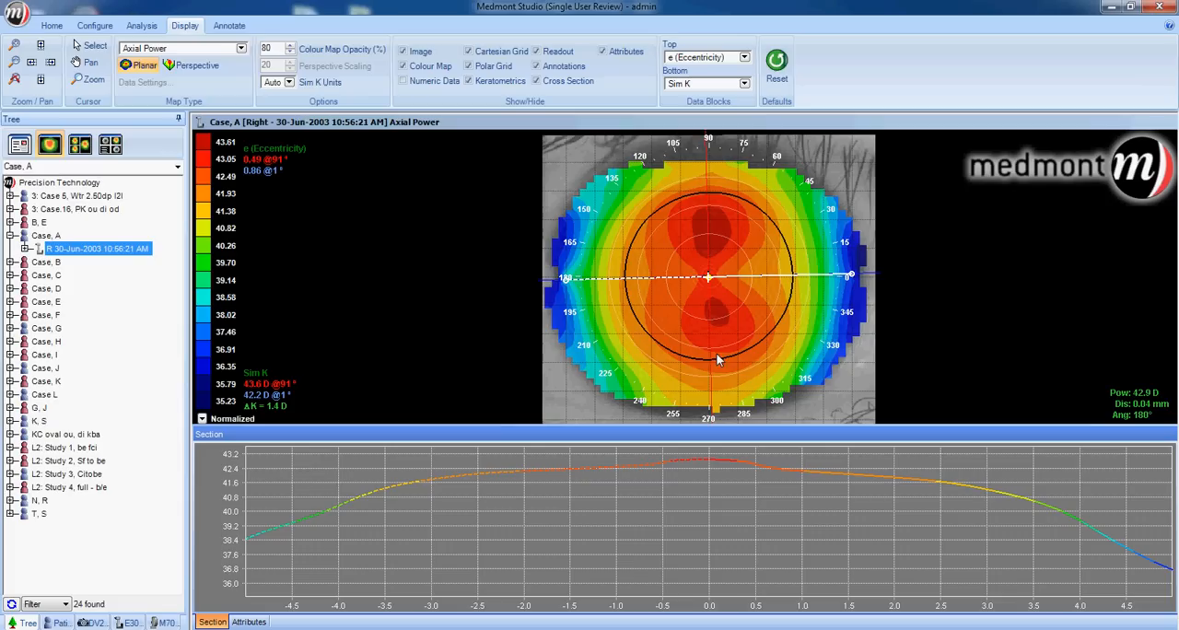
{"action": "mouse_move", "coordinate": [735, 357]}
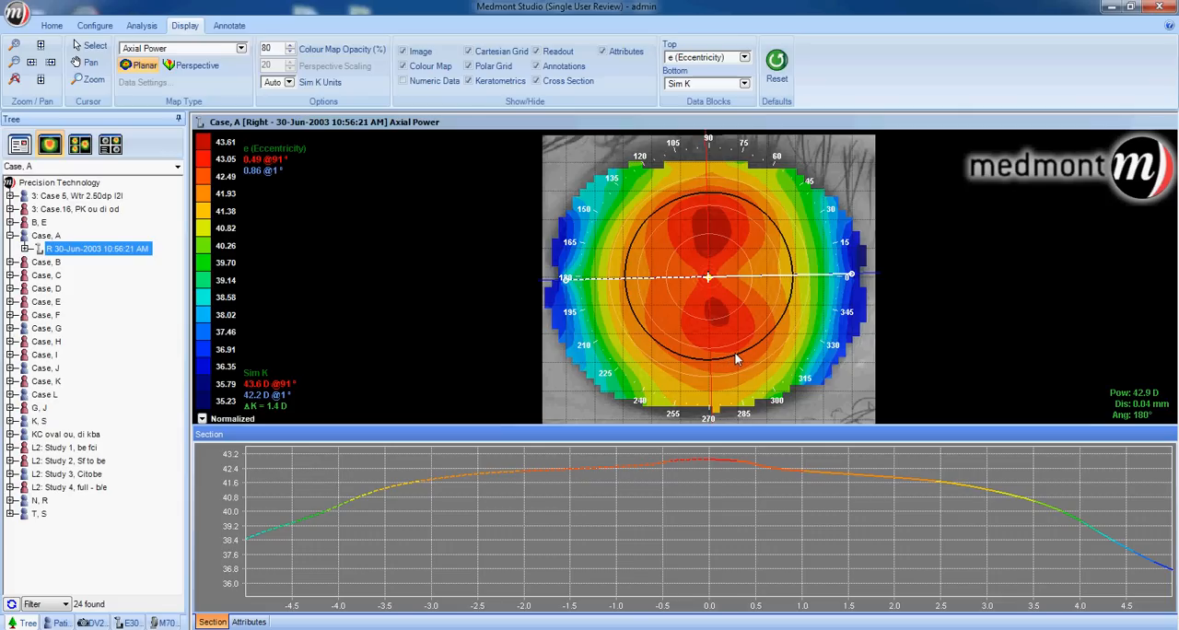
{"action": "mouse_move", "coordinate": [763, 339]}
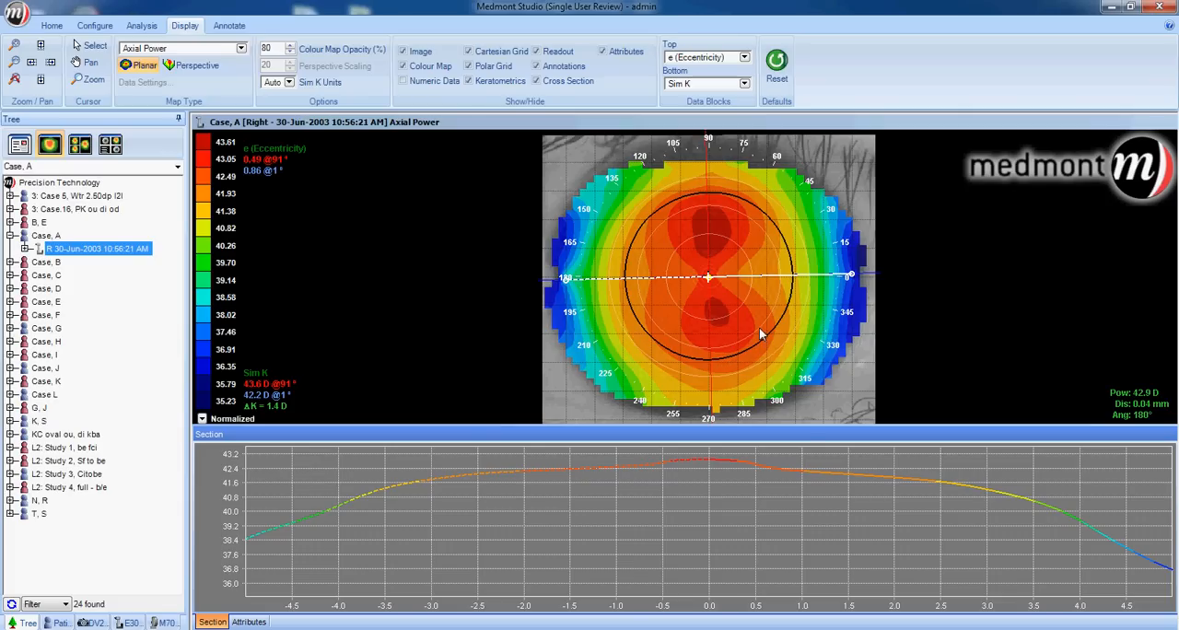
{"action": "mouse_move", "coordinate": [754, 328]}
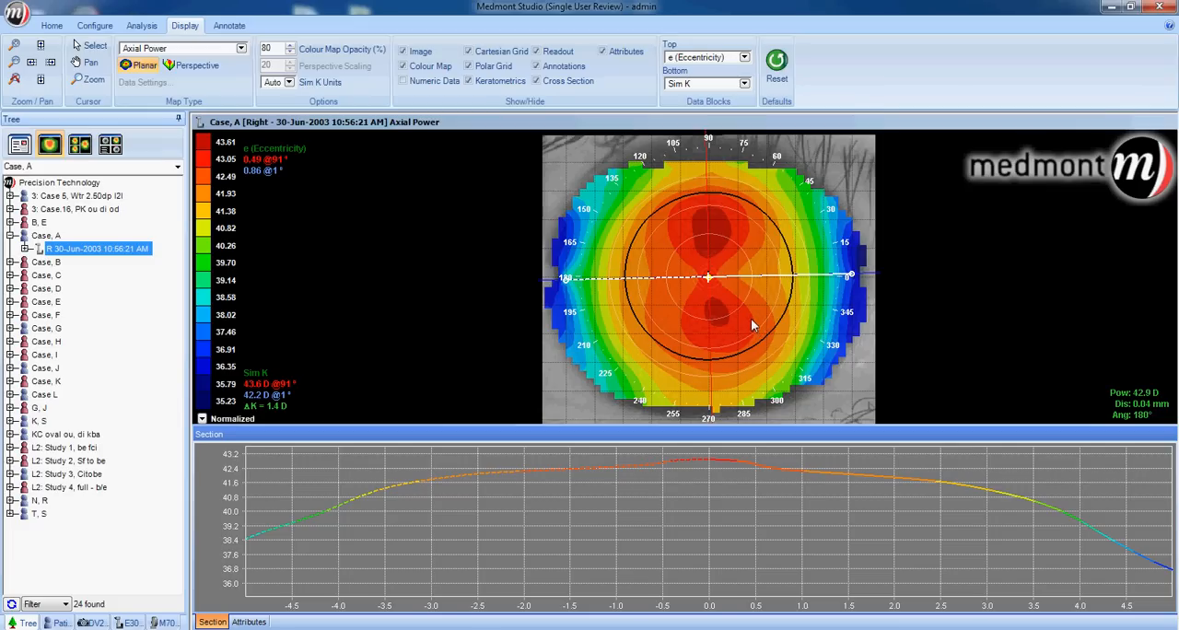
{"action": "mouse_move", "coordinate": [715, 321]}
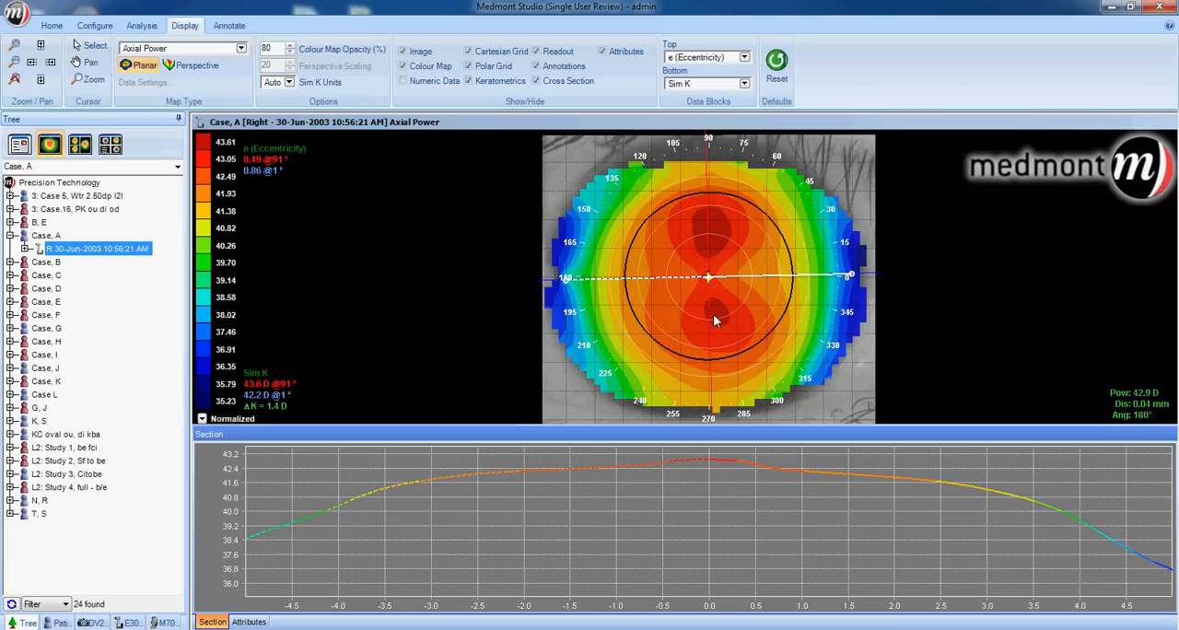
{"action": "mouse_move", "coordinate": [630, 339]}
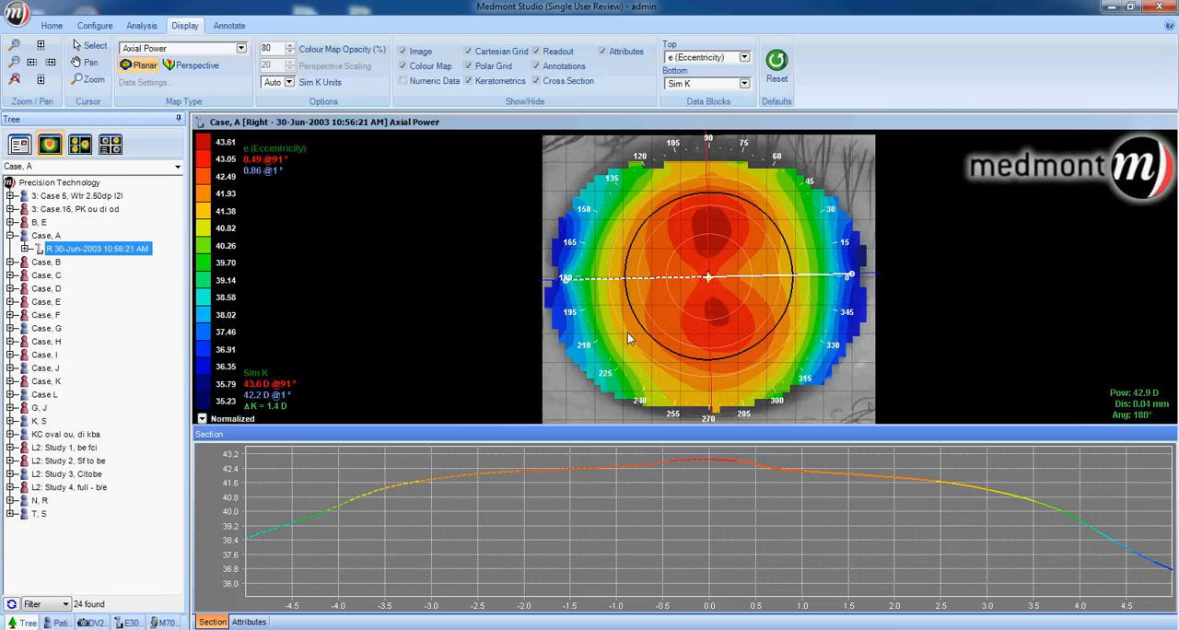
{"action": "mouse_move", "coordinate": [641, 334]}
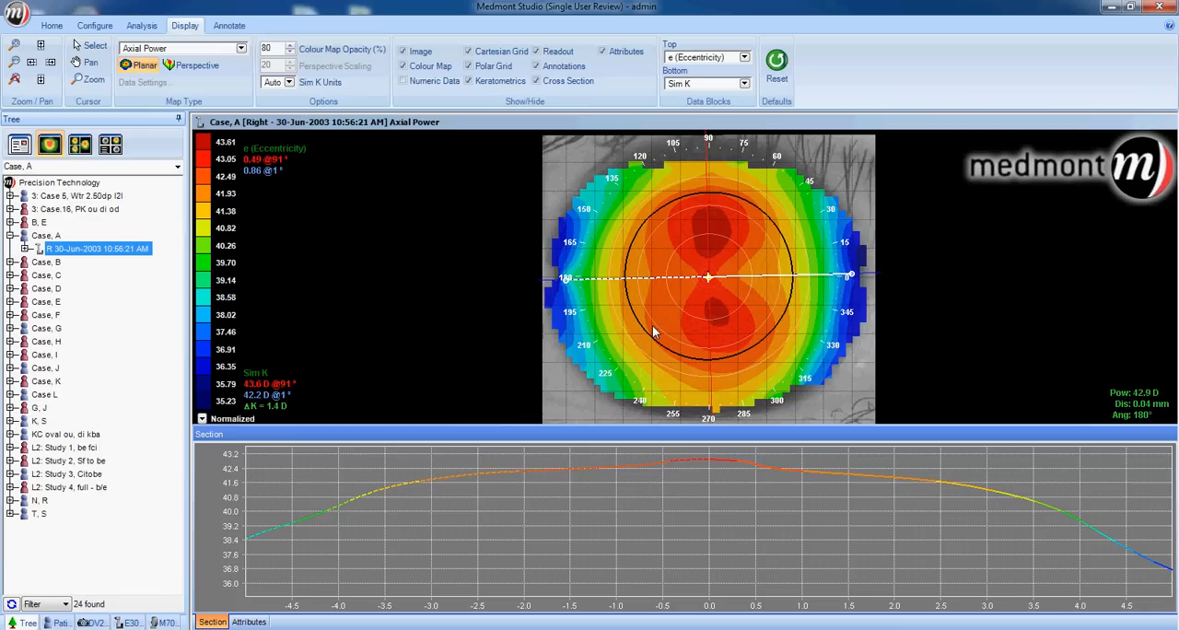
{"action": "mouse_move", "coordinate": [288, 186]}
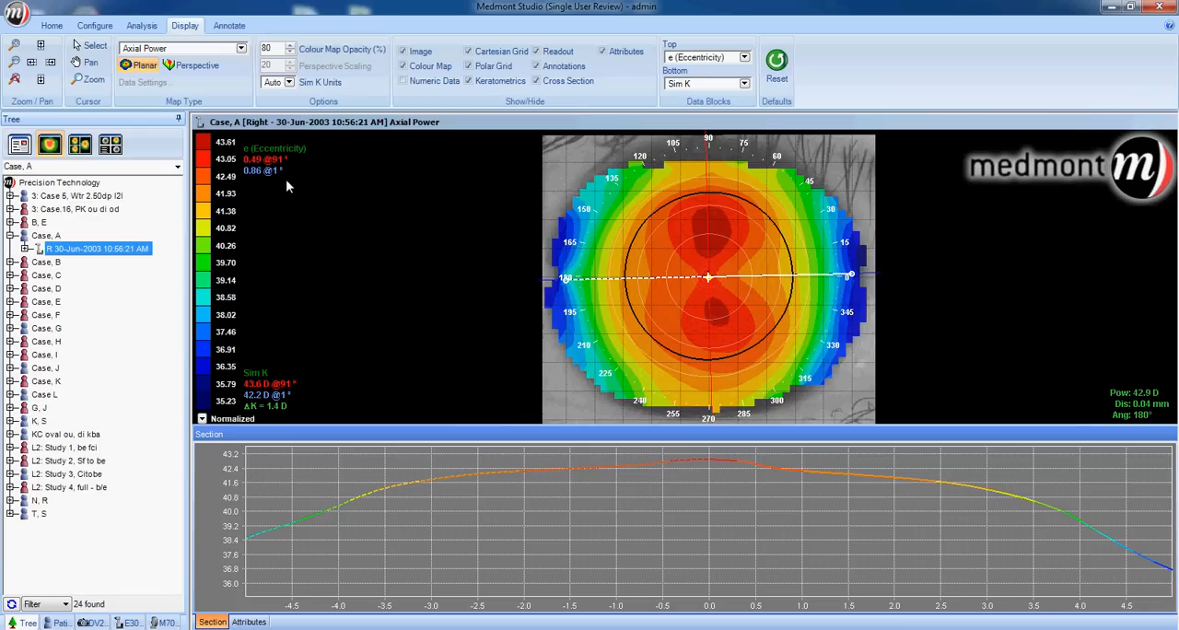
{"action": "mouse_move", "coordinate": [248, 196]}
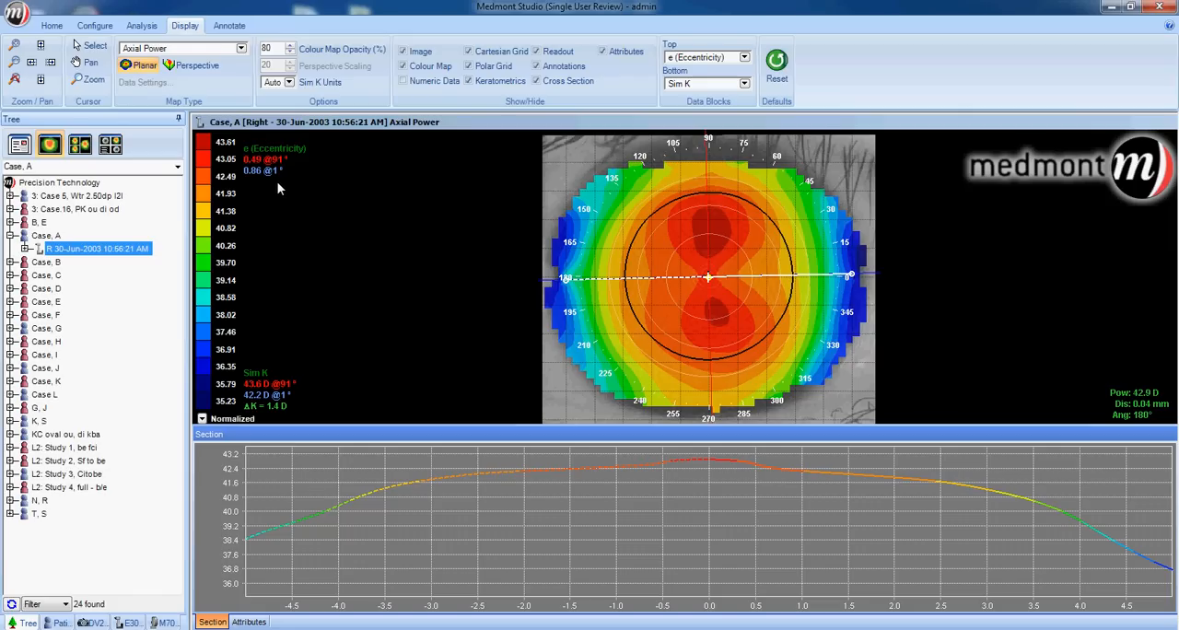
{"action": "mouse_move", "coordinate": [704, 280]}
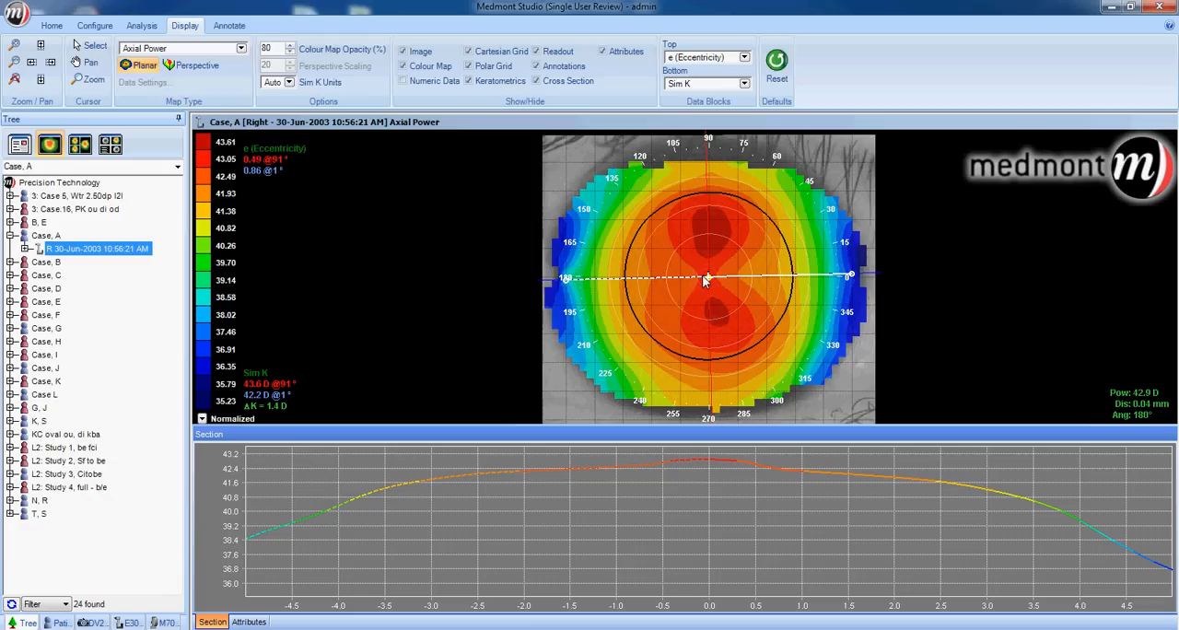
{"action": "mouse_move", "coordinate": [556, 284]}
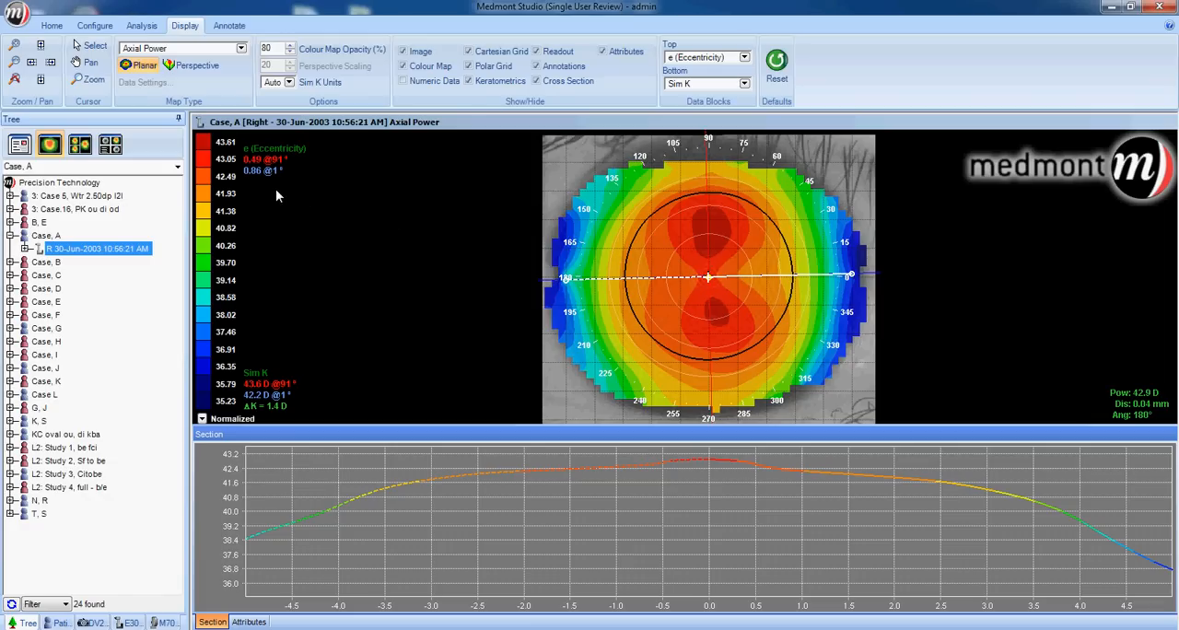
{"action": "mouse_move", "coordinate": [266, 188]}
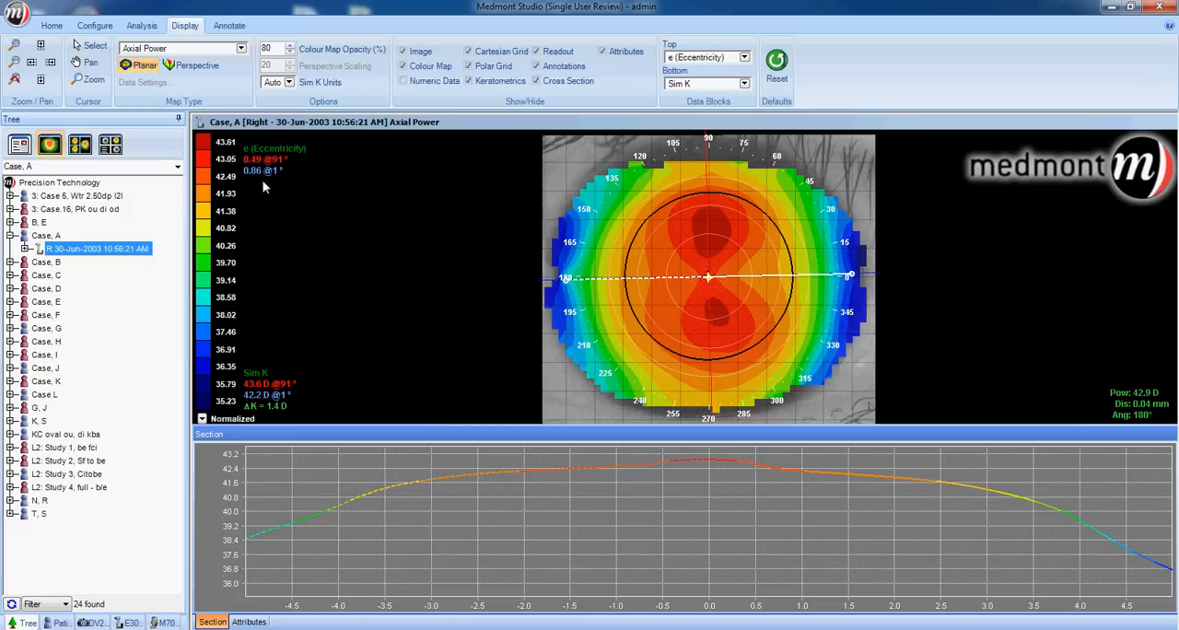
{"action": "mouse_move", "coordinate": [557, 287]}
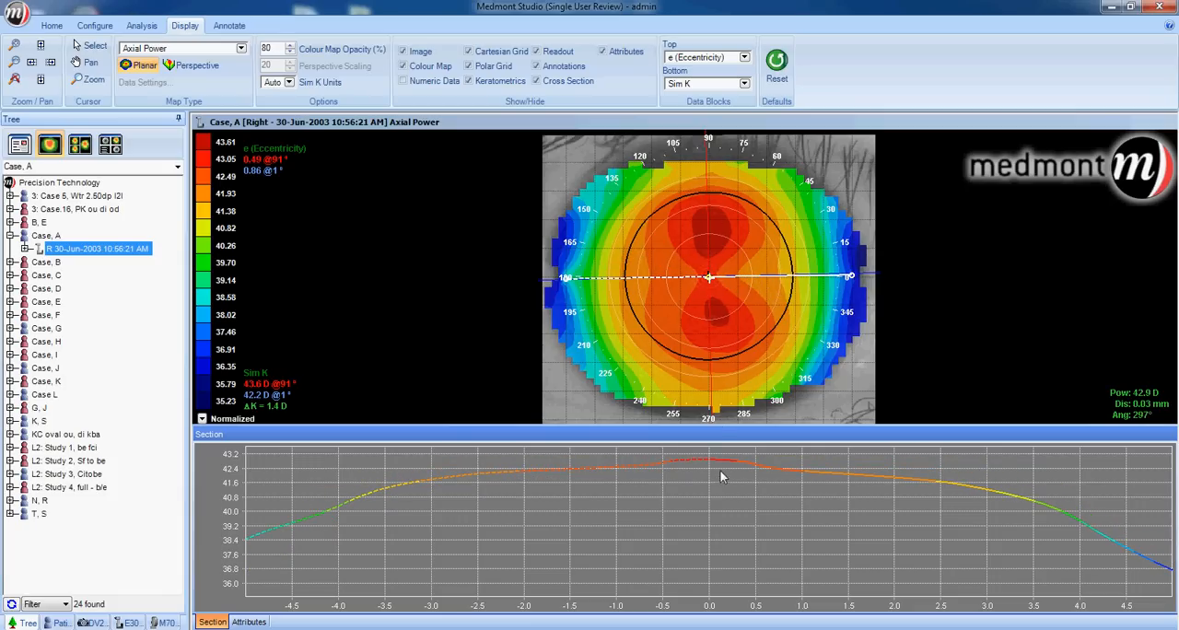
{"action": "mouse_move", "coordinate": [284, 542]}
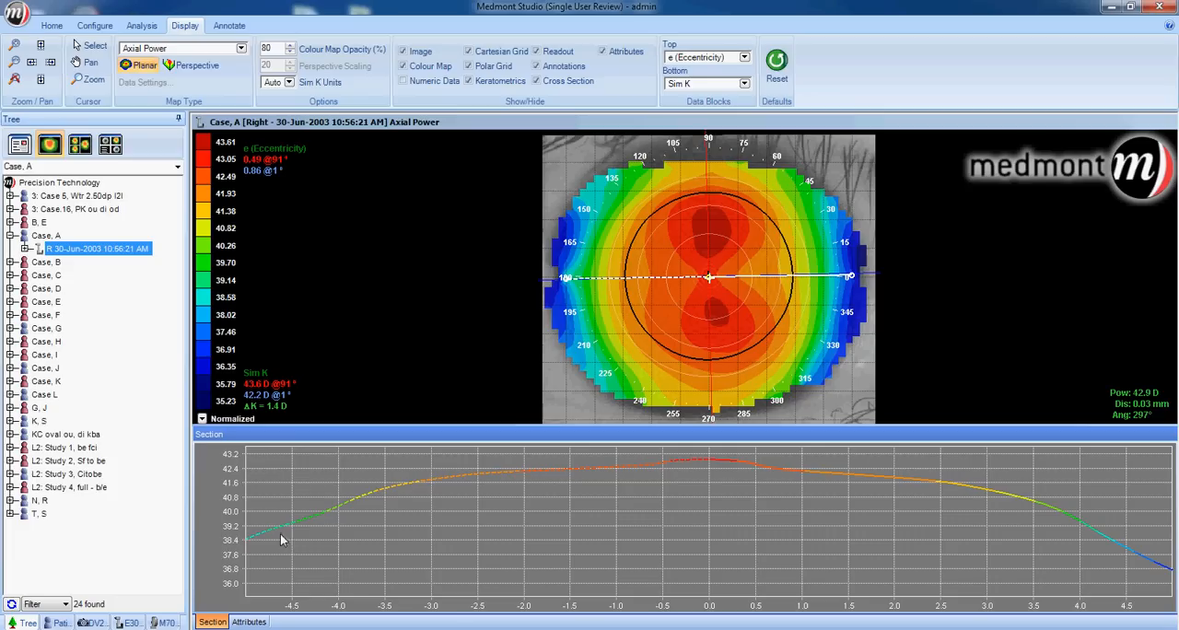
{"action": "mouse_move", "coordinate": [251, 545]}
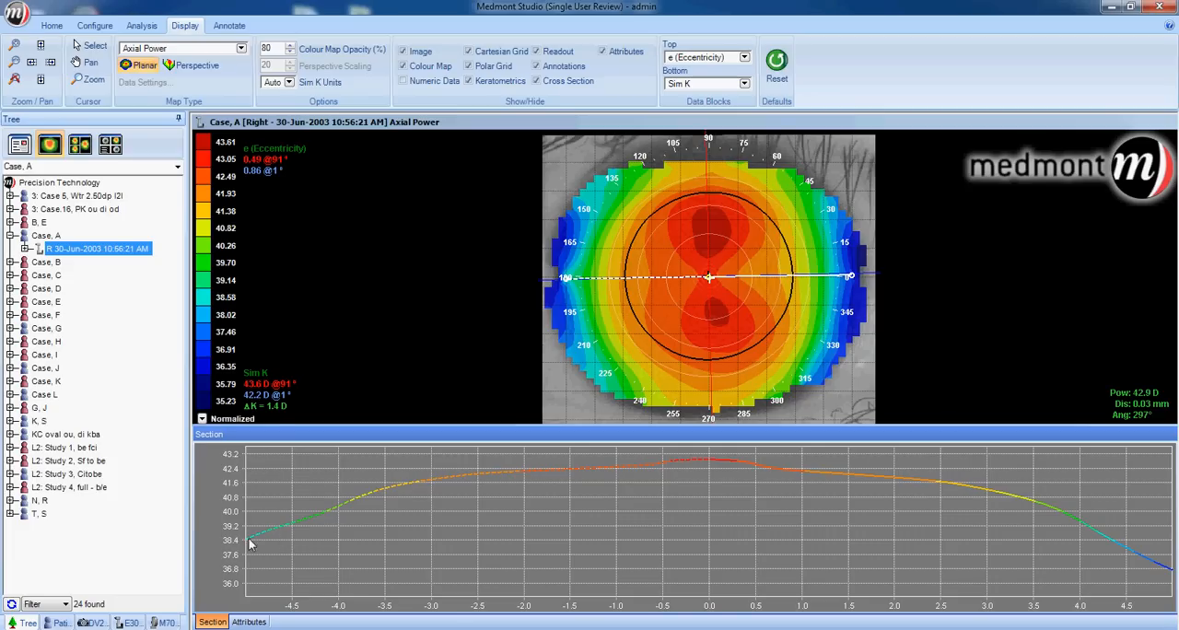
{"action": "mouse_move", "coordinate": [254, 183]}
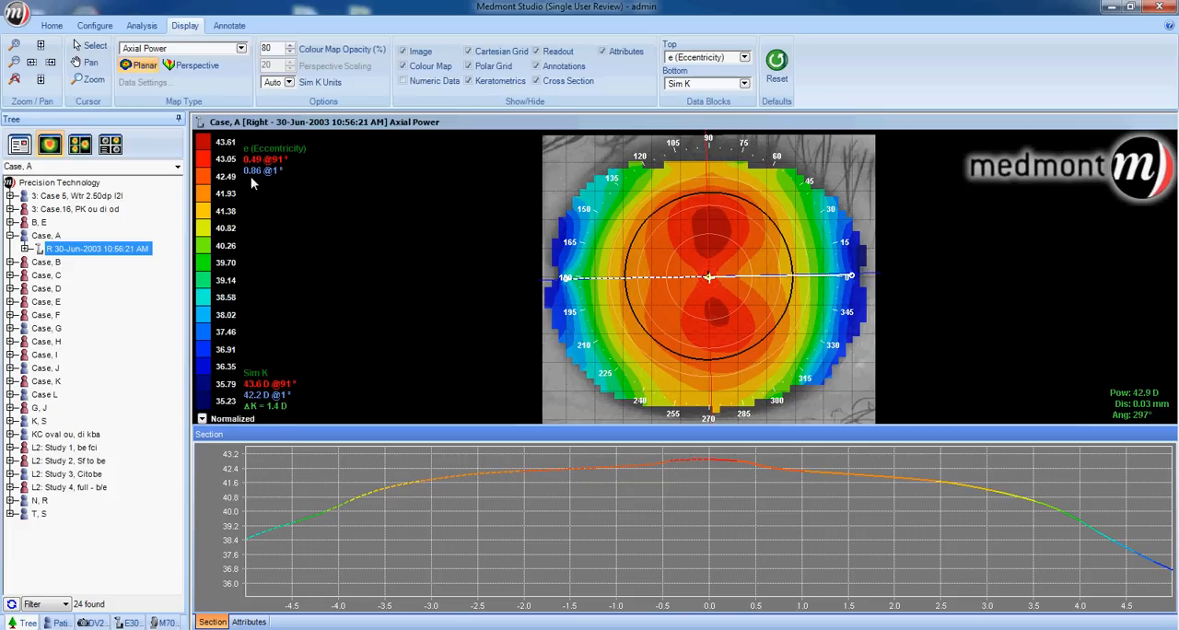
{"action": "mouse_move", "coordinate": [755, 267]}
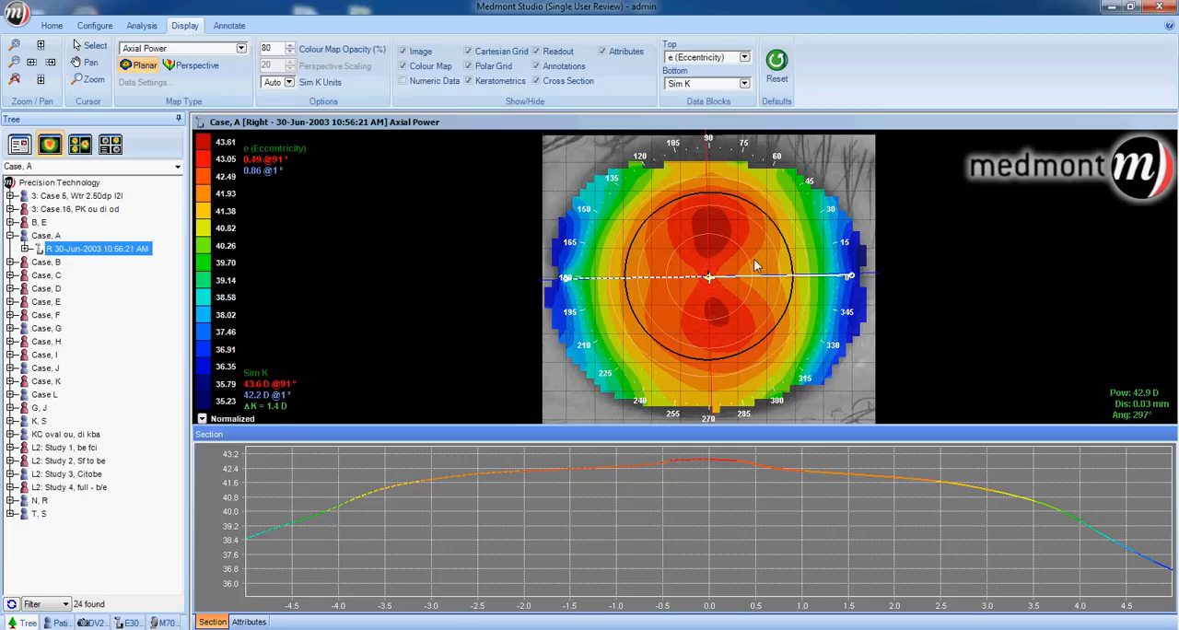
{"action": "mouse_move", "coordinate": [849, 280]}
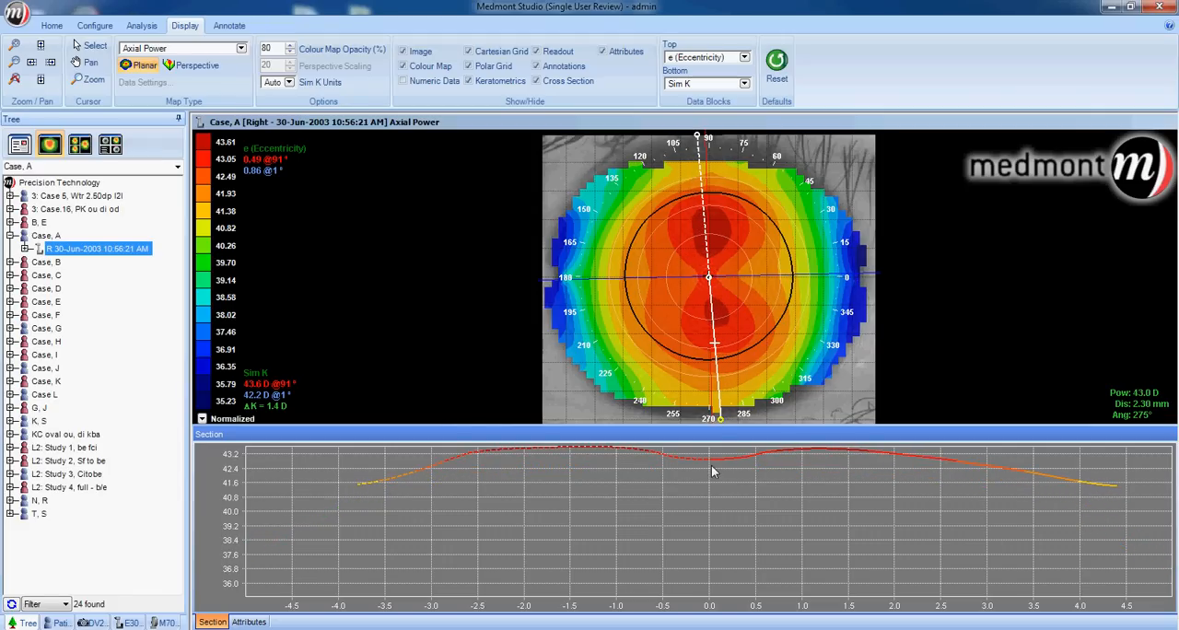
{"action": "mouse_move", "coordinate": [633, 468]}
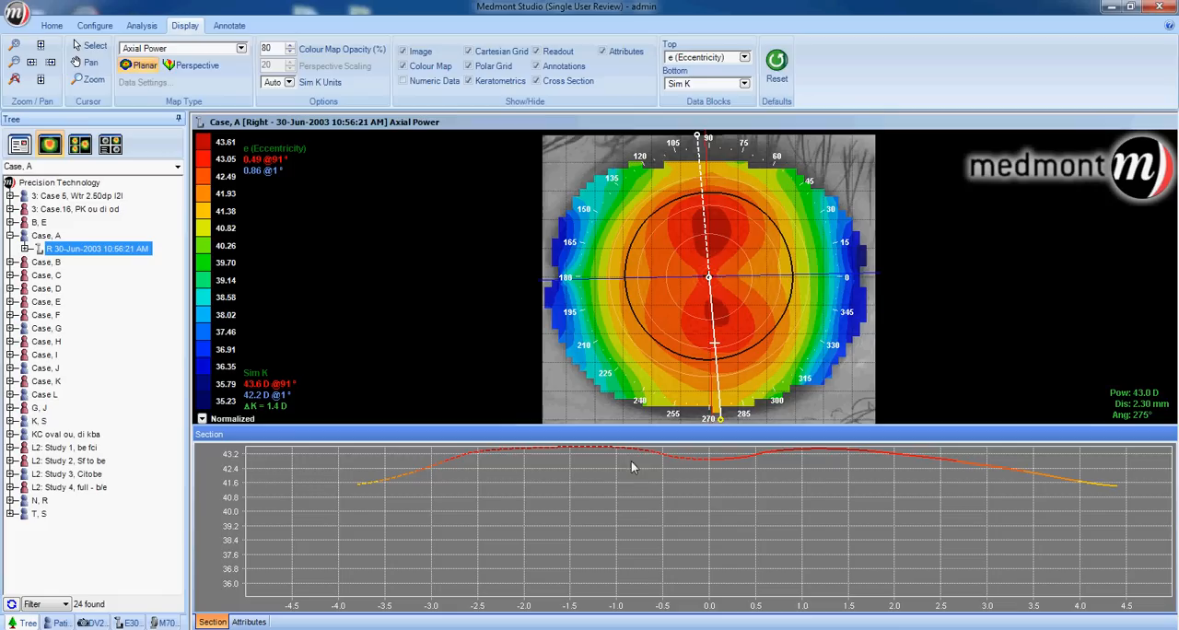
{"action": "mouse_move", "coordinate": [367, 494]}
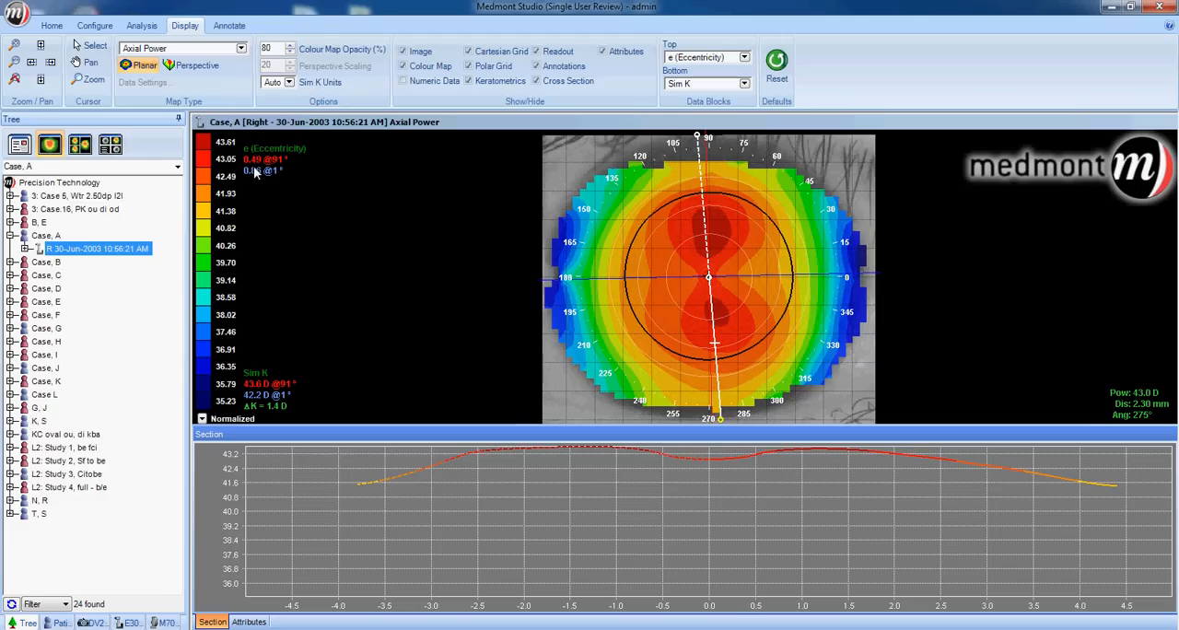
{"action": "mouse_move", "coordinate": [256, 179]}
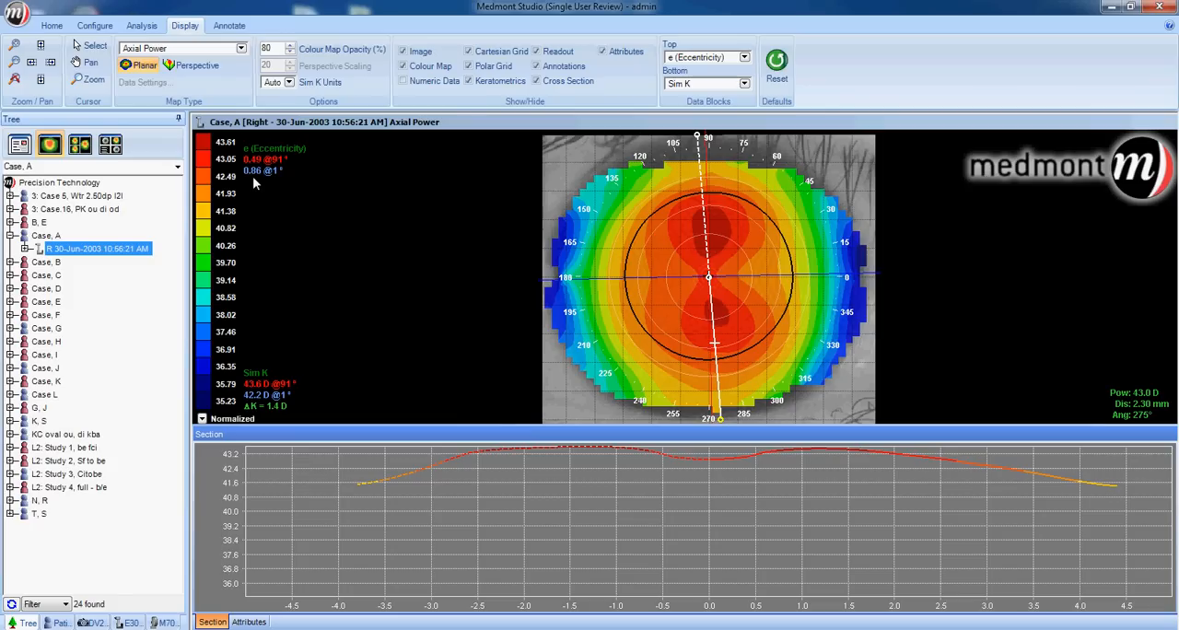
{"action": "mouse_move", "coordinate": [272, 326]}
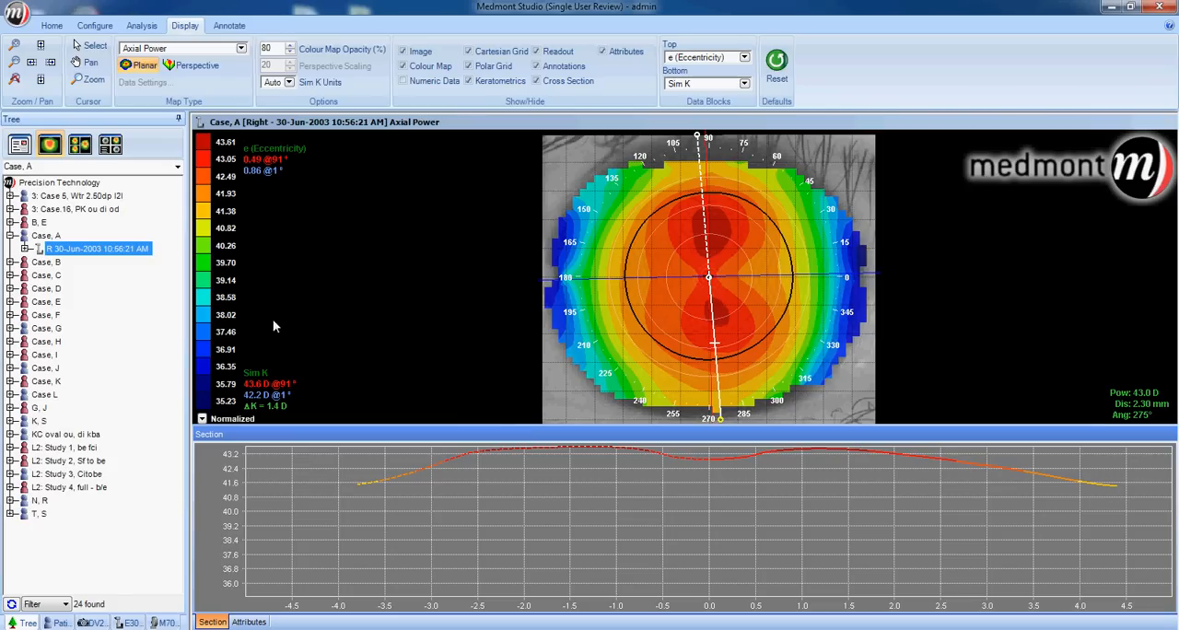
{"action": "mouse_move", "coordinate": [194, 150]}
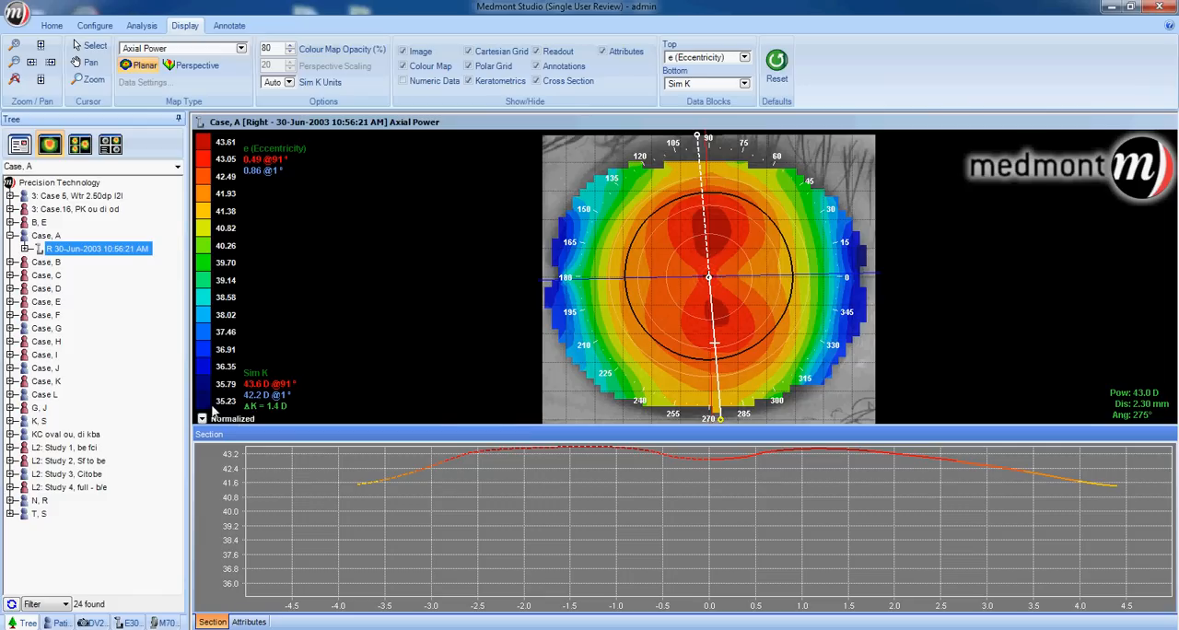
{"action": "mouse_move", "coordinate": [849, 265]}
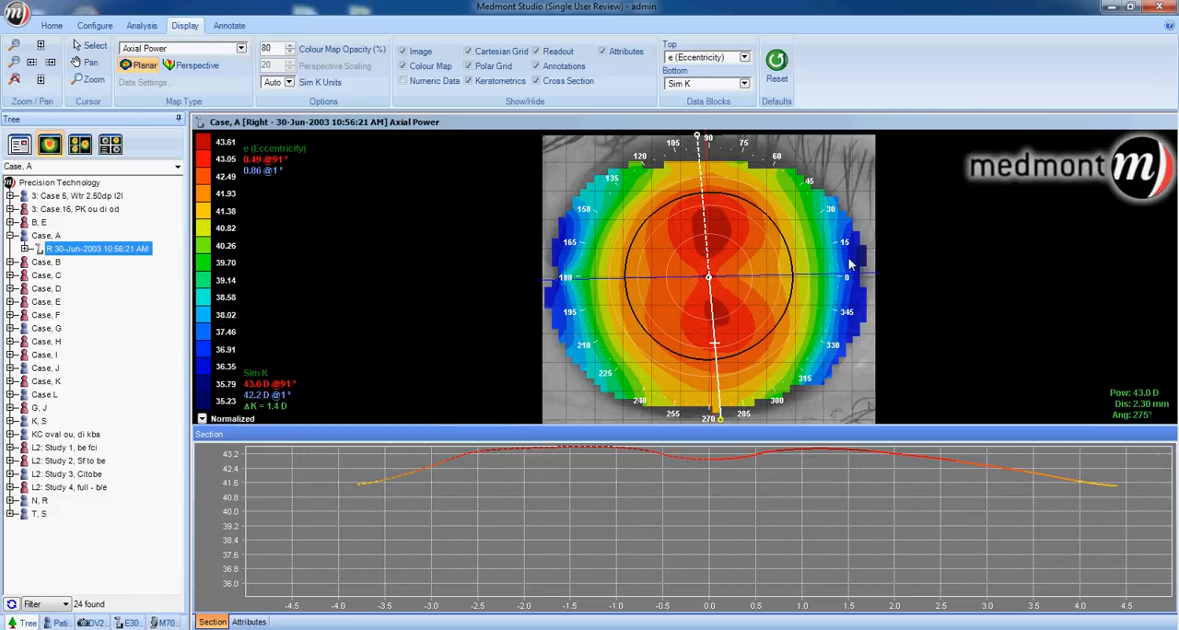
{"action": "mouse_move", "coordinate": [854, 265]}
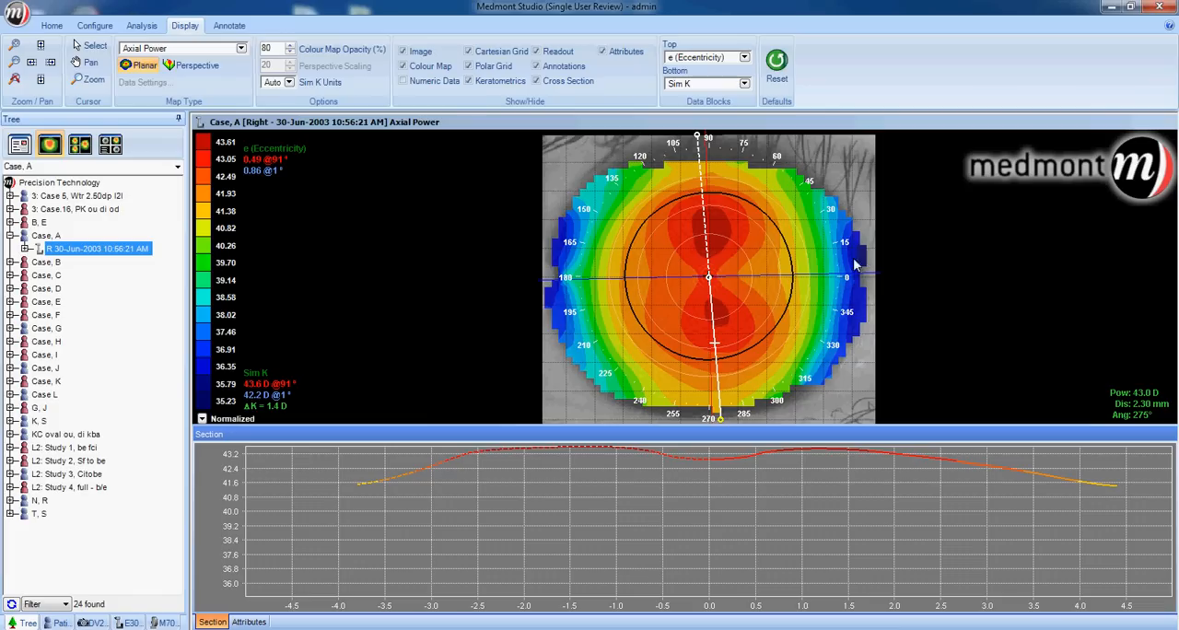
{"action": "mouse_move", "coordinate": [214, 156]}
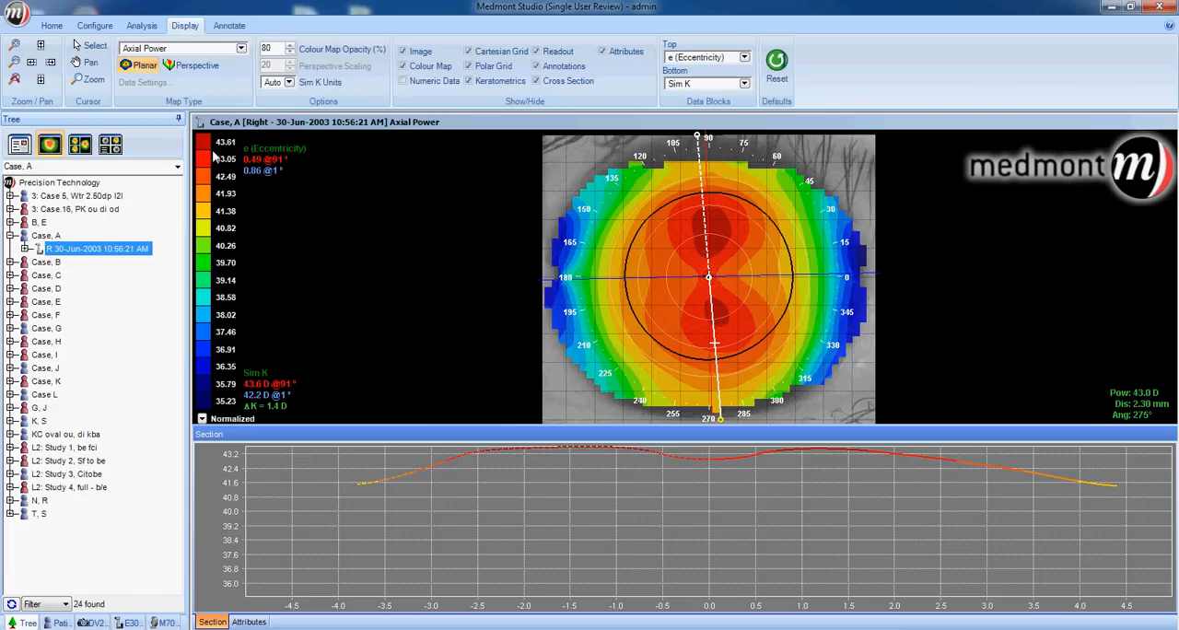
{"action": "mouse_move", "coordinate": [707, 243]}
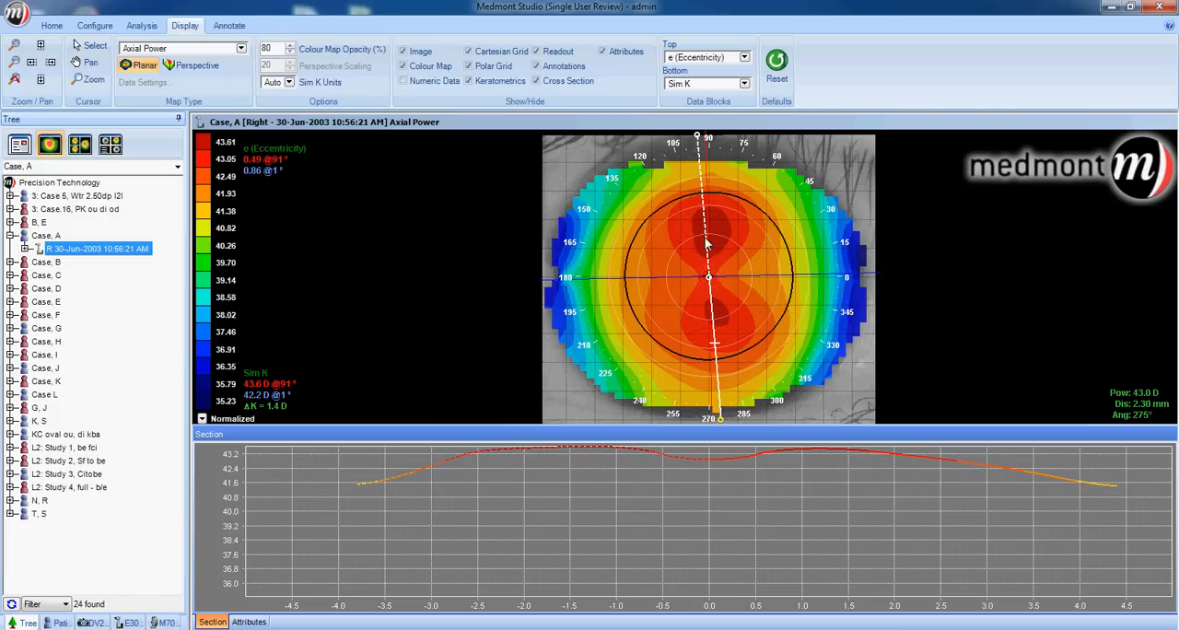
{"action": "mouse_move", "coordinate": [514, 324]}
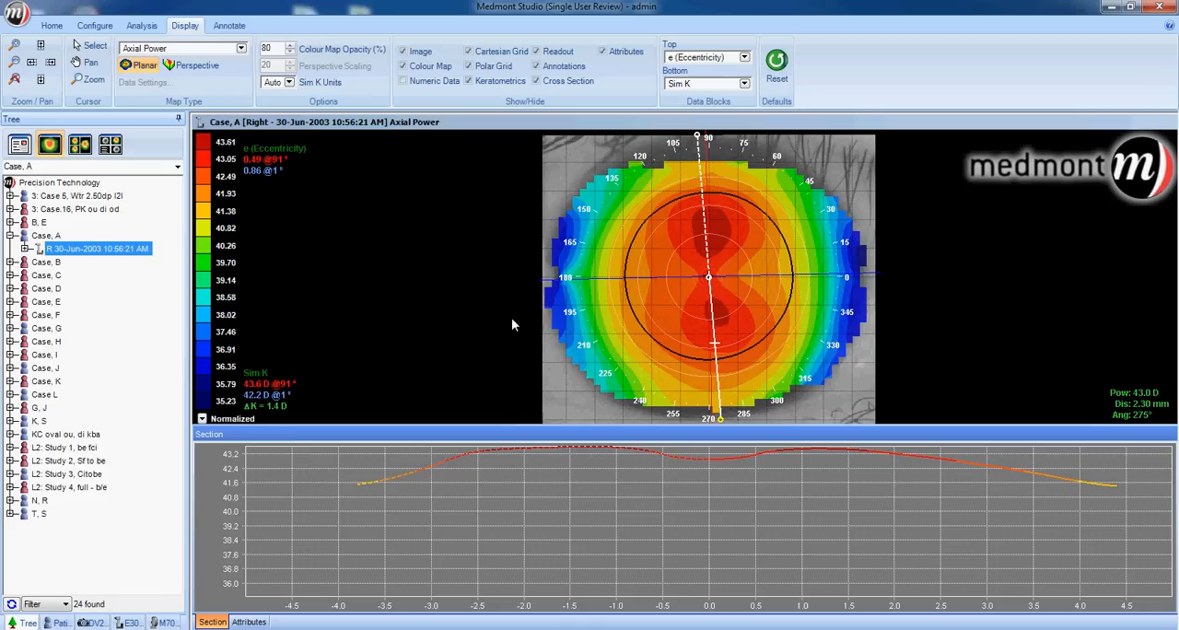
{"action": "mouse_move", "coordinate": [202, 435]}
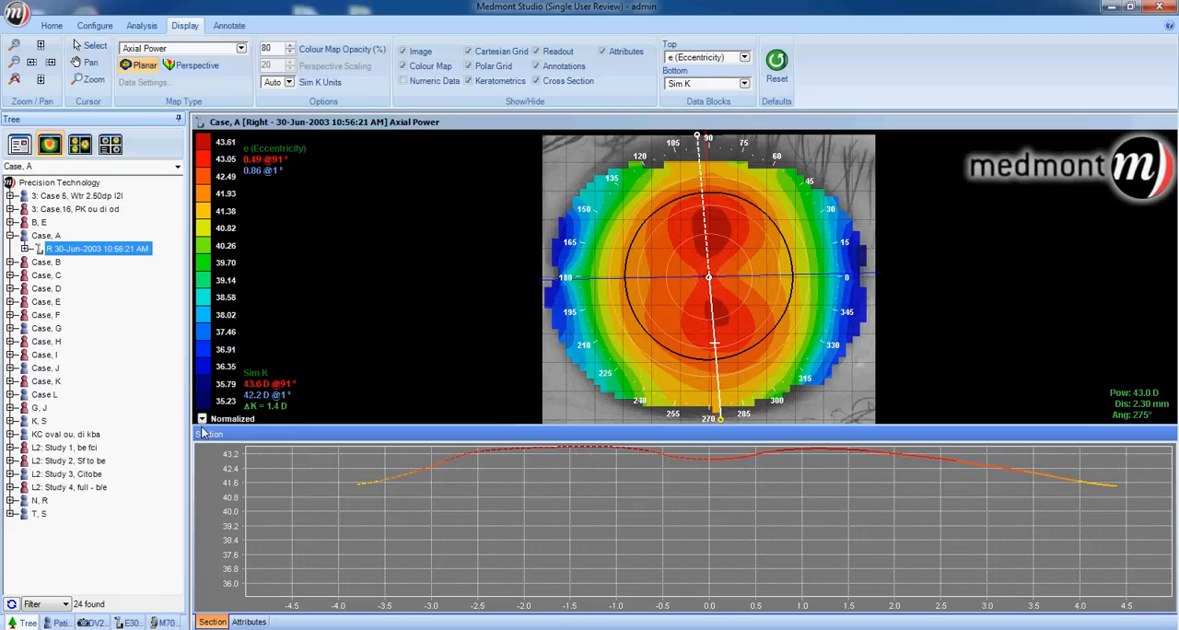
{"action": "mouse_move", "coordinate": [236, 429]}
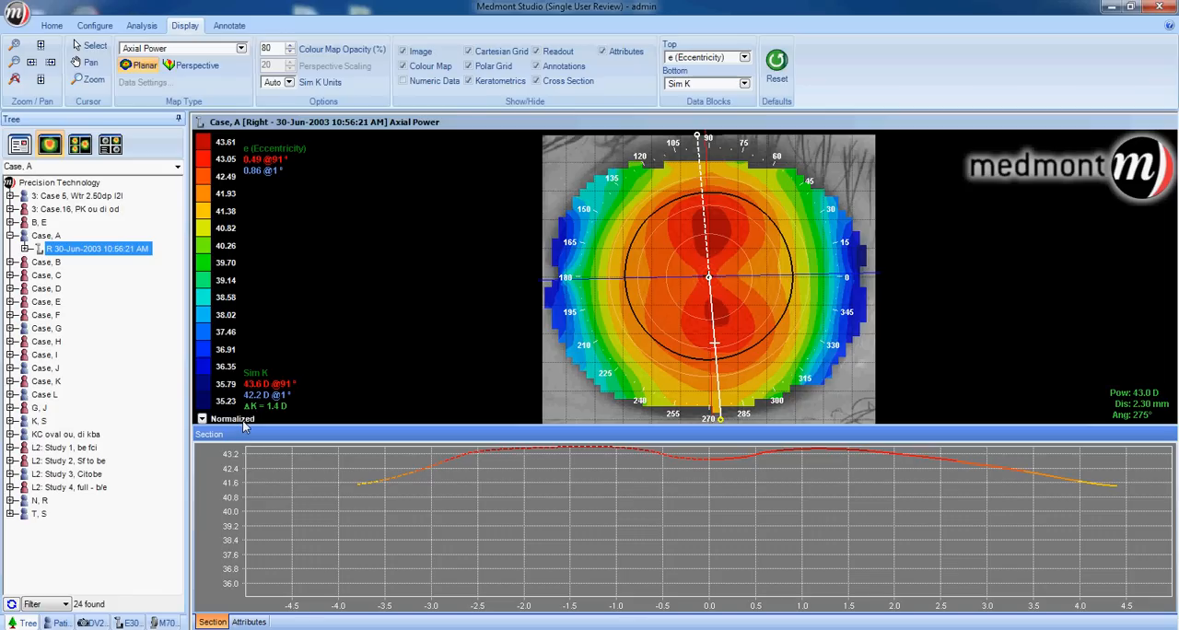
{"action": "mouse_move", "coordinate": [844, 267]}
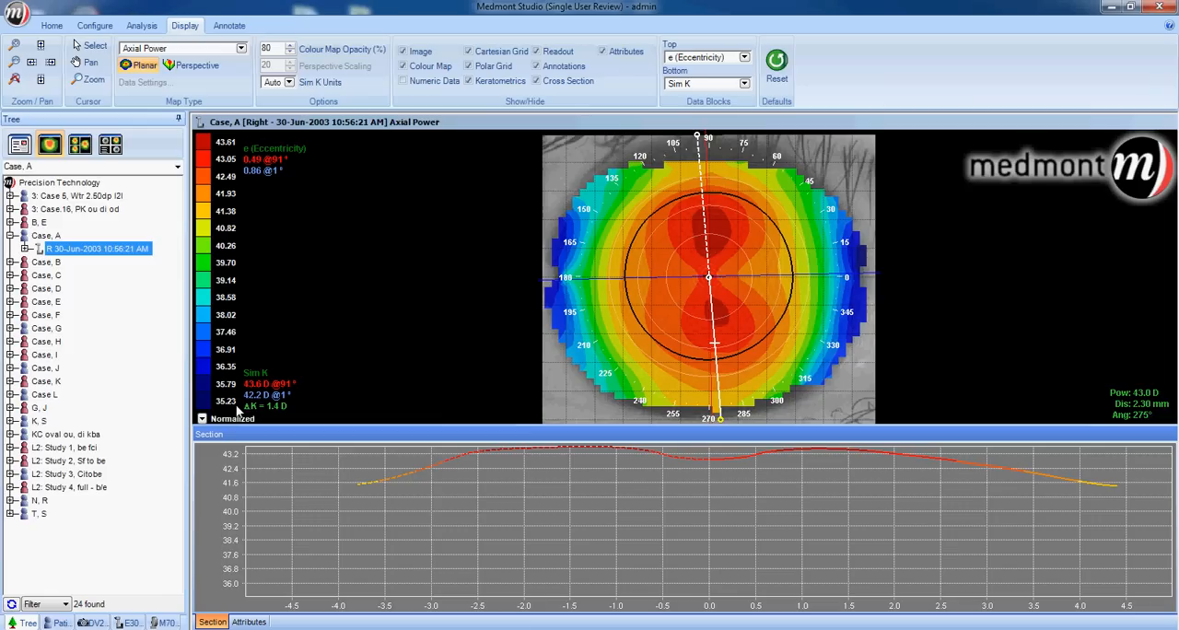
{"action": "mouse_move", "coordinate": [245, 379]}
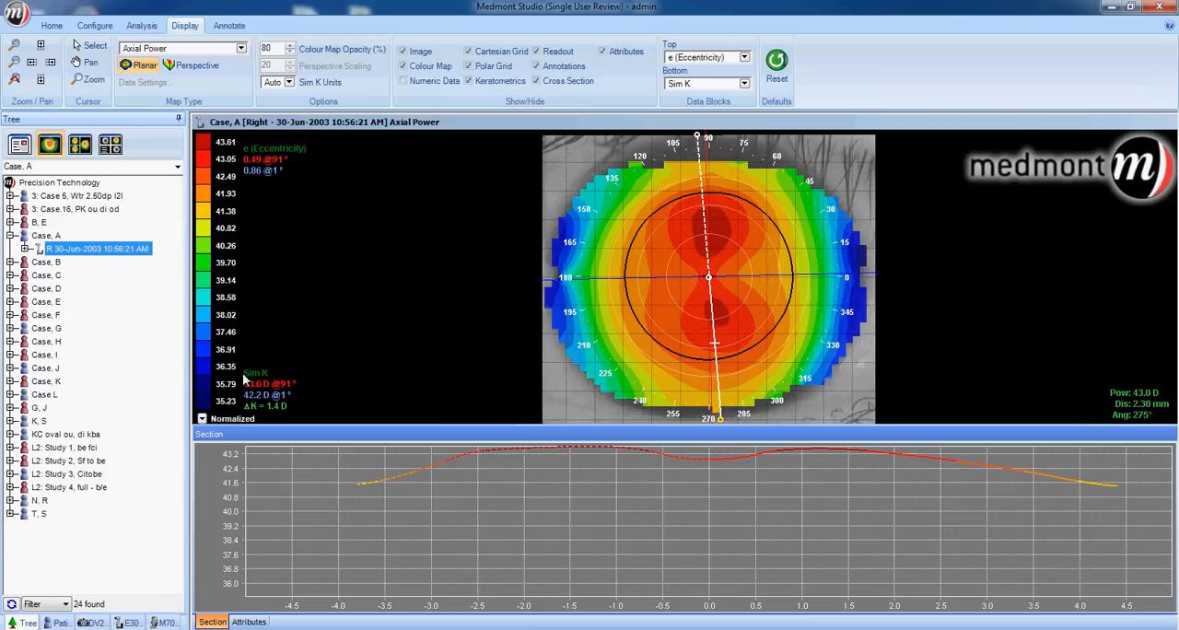
{"action": "mouse_move", "coordinate": [720, 315]}
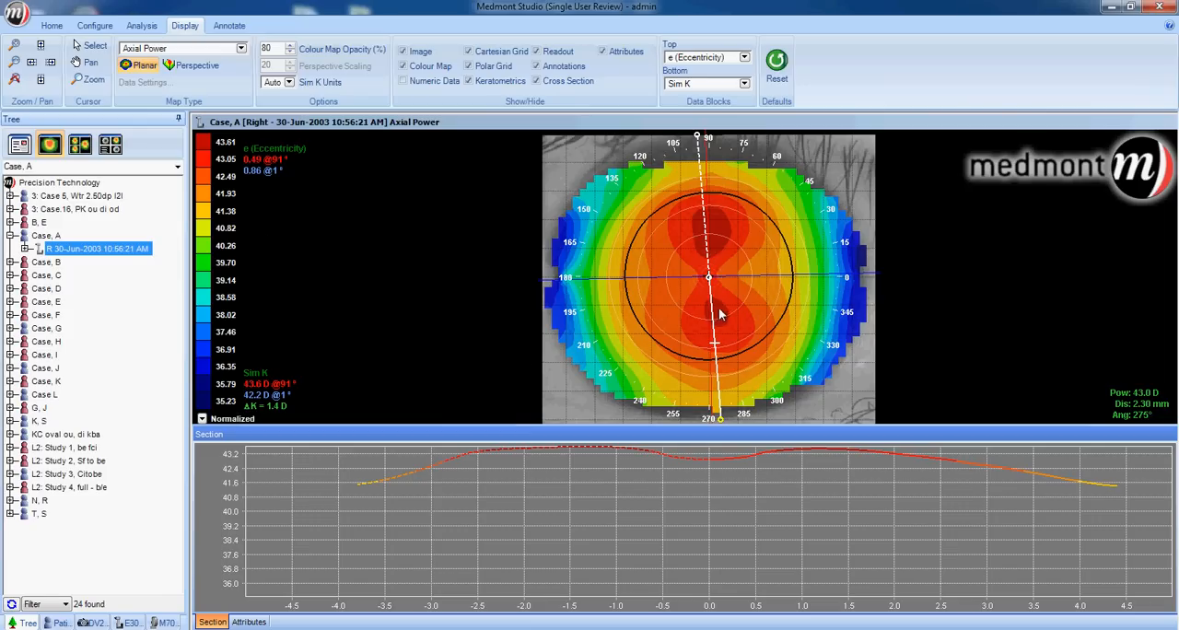
{"action": "mouse_move", "coordinate": [724, 306]}
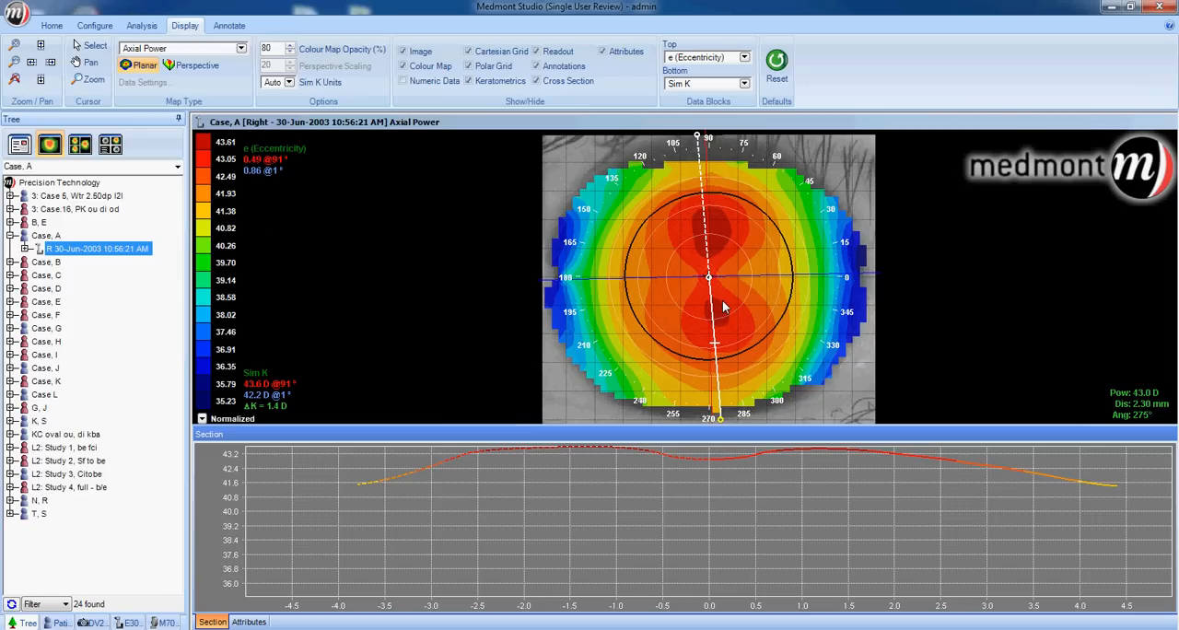
{"action": "mouse_move", "coordinate": [438, 287]}
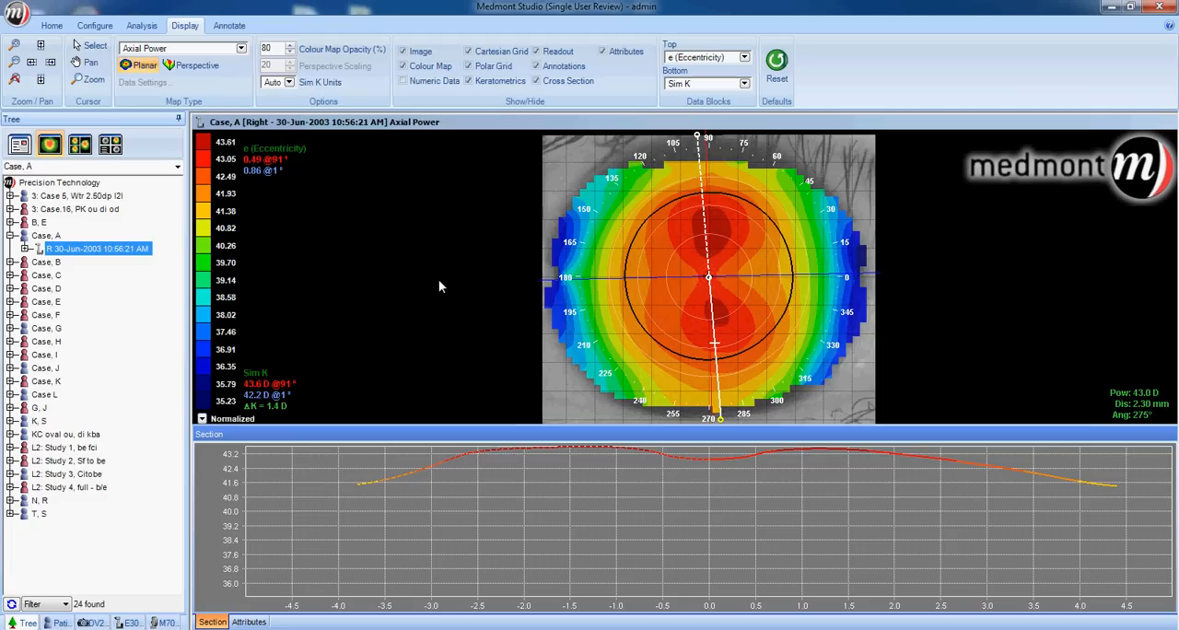
{"action": "mouse_move", "coordinate": [251, 383]}
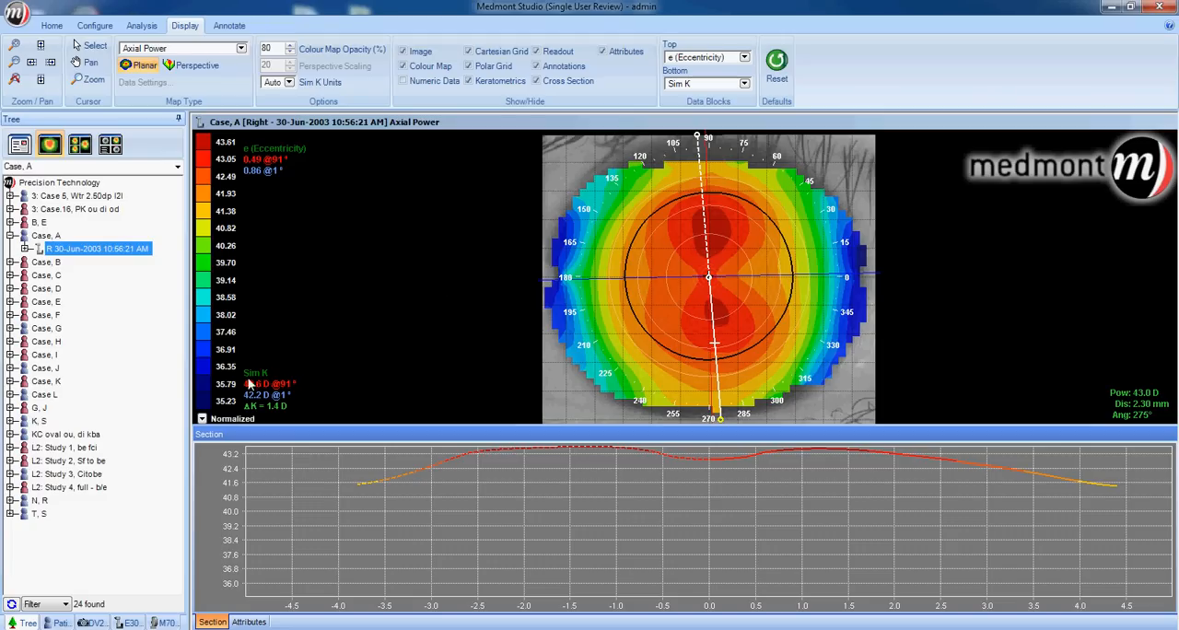
{"action": "mouse_move", "coordinate": [188, 210]}
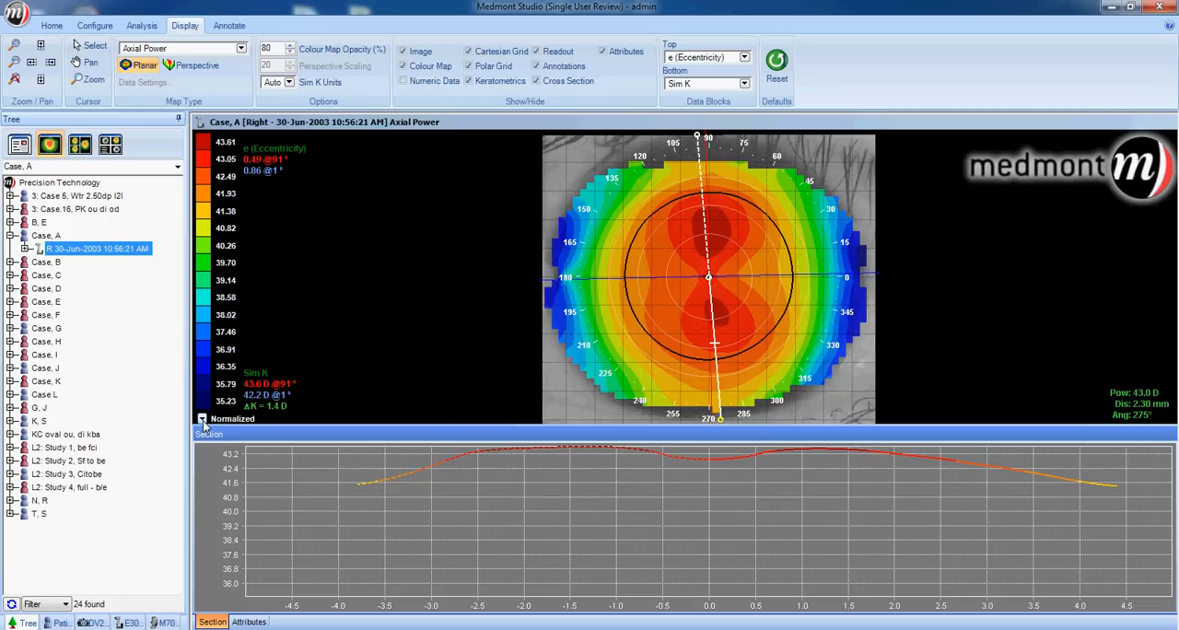
Switch the axial power map's colour scale to Standard Power via the legend's scale menu.
{"action": "left_click", "coordinate": [202, 420]}
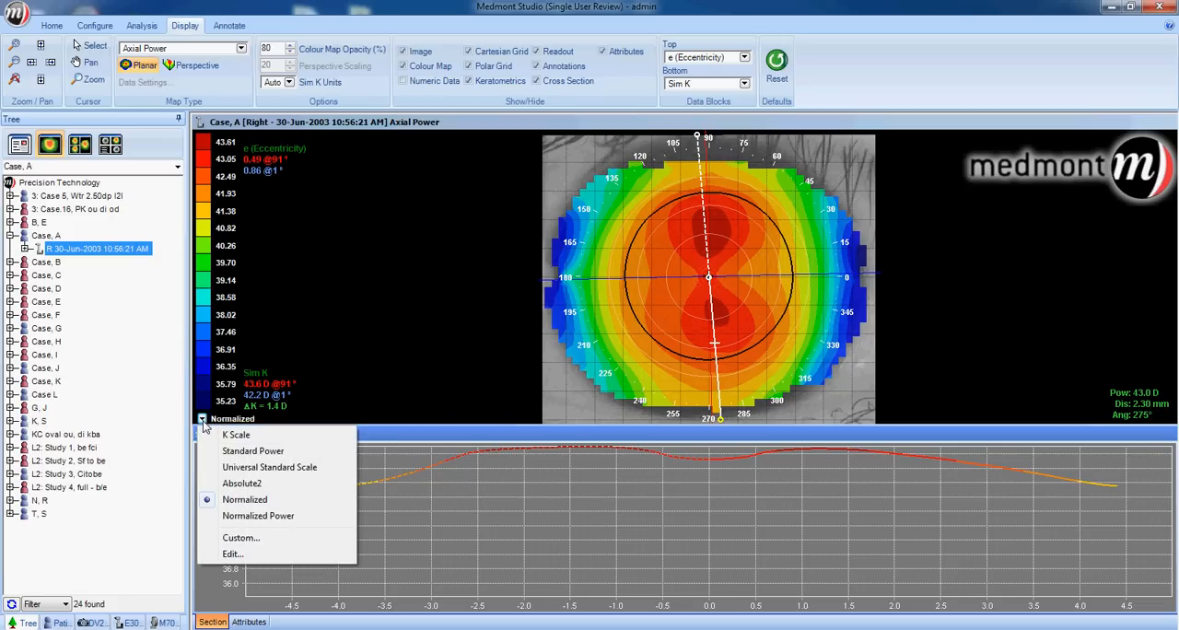
{"action": "mouse_move", "coordinate": [206, 435]}
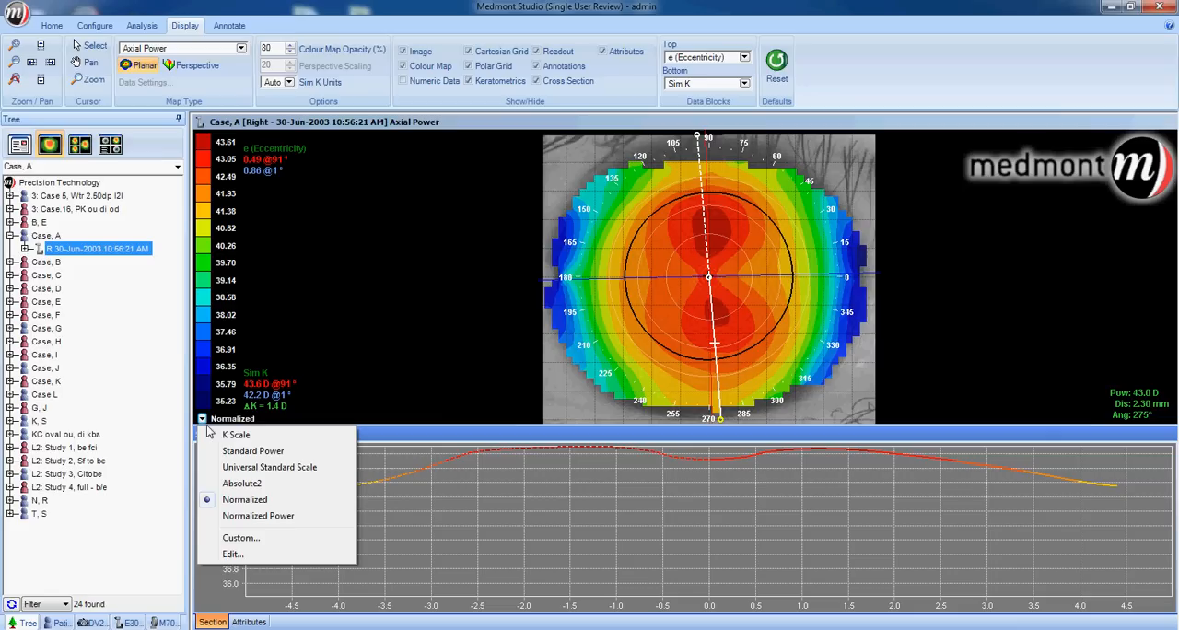
{"action": "mouse_move", "coordinate": [254, 449]}
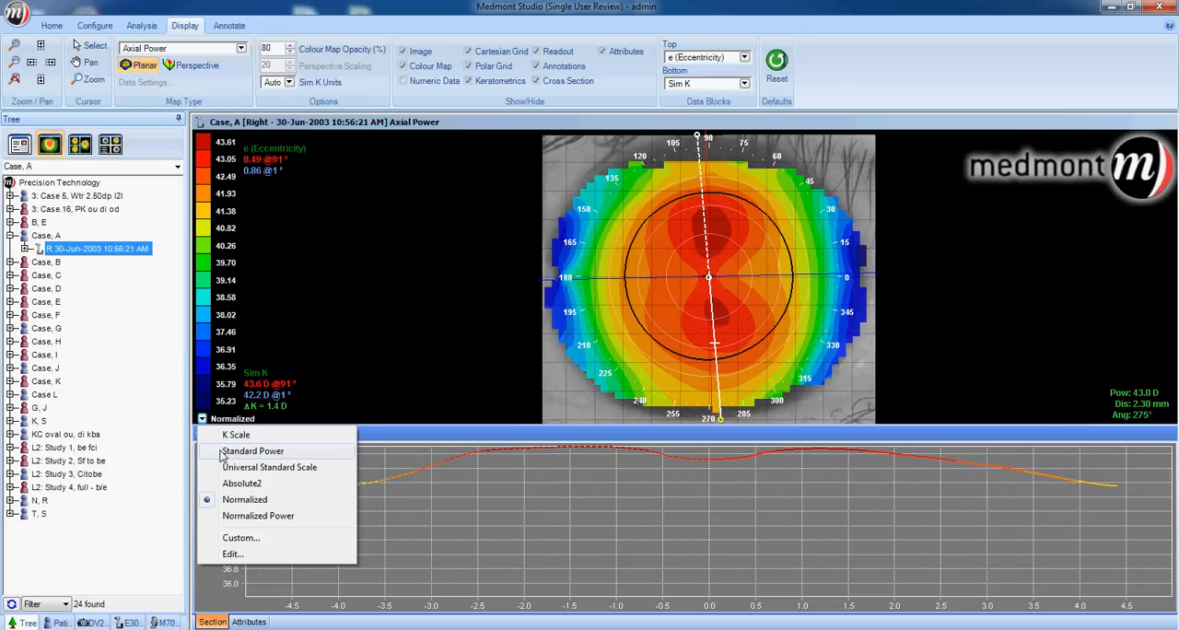
{"action": "left_click", "coordinate": [252, 449]}
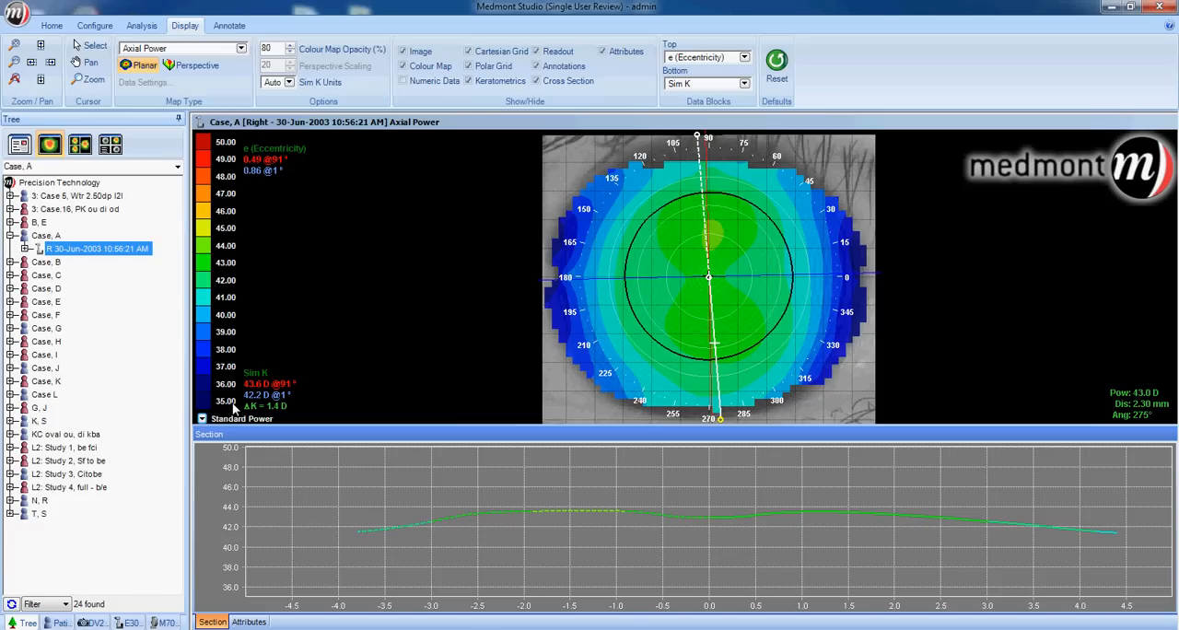
{"action": "mouse_move", "coordinate": [243, 151]}
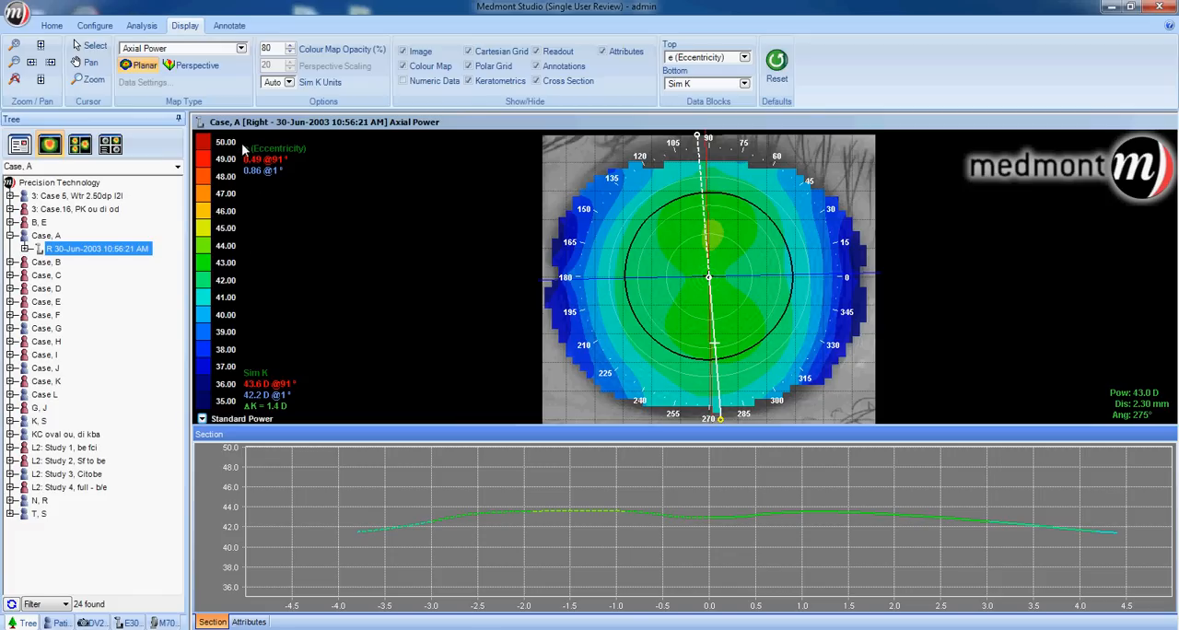
{"action": "mouse_move", "coordinate": [247, 166]}
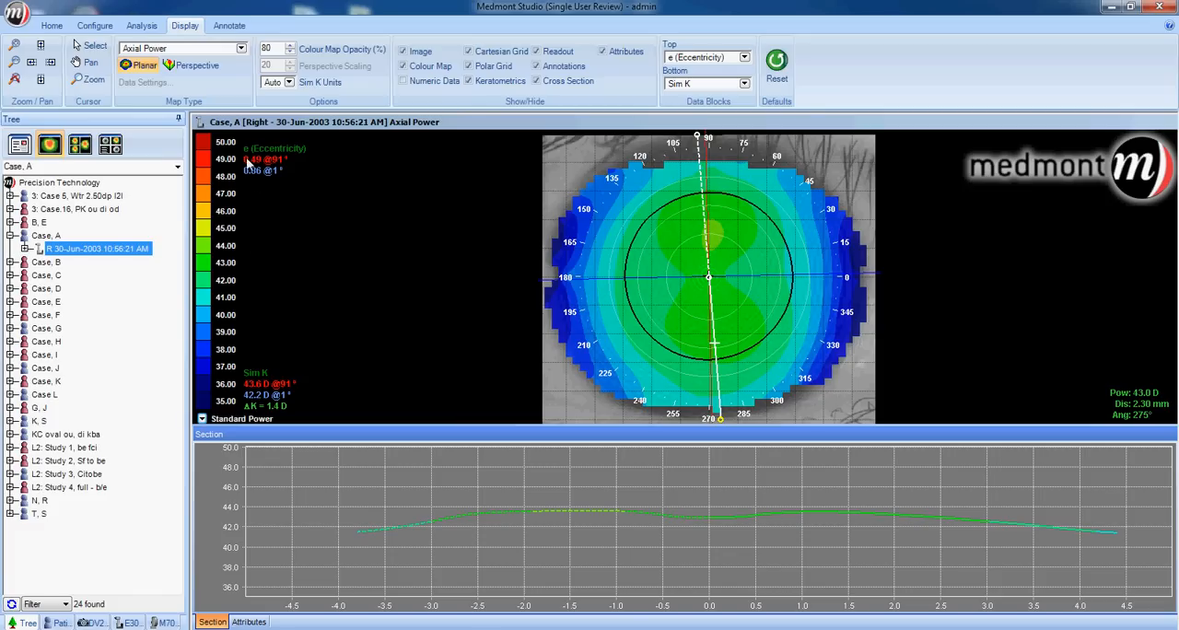
{"action": "mouse_move", "coordinate": [250, 236]}
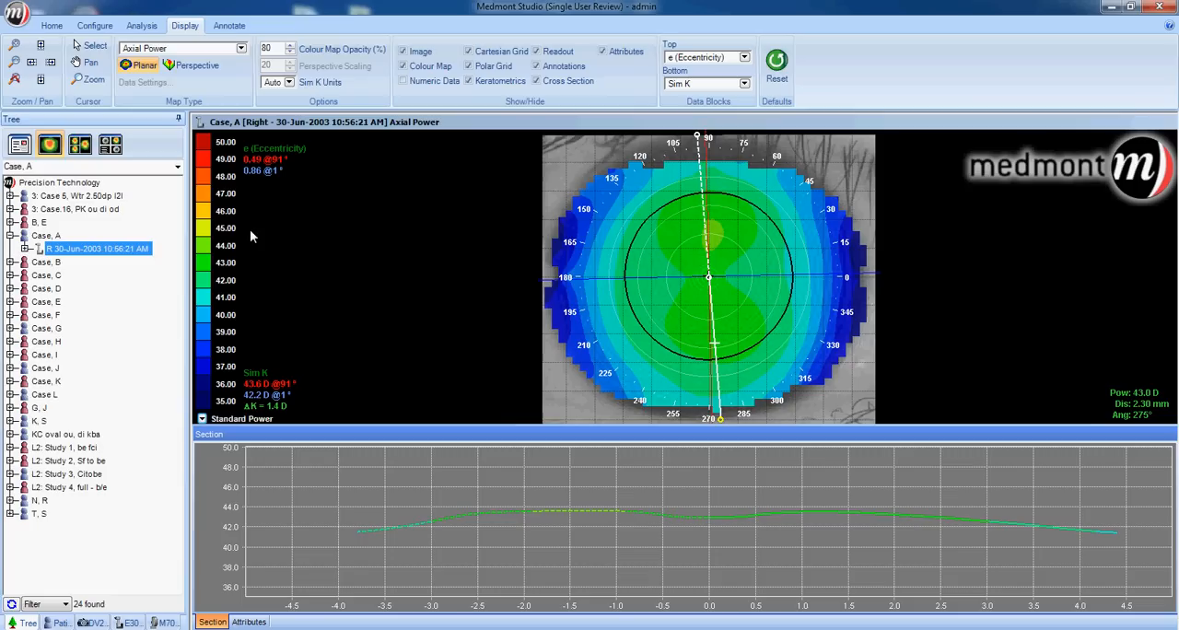
{"action": "mouse_move", "coordinate": [232, 144]}
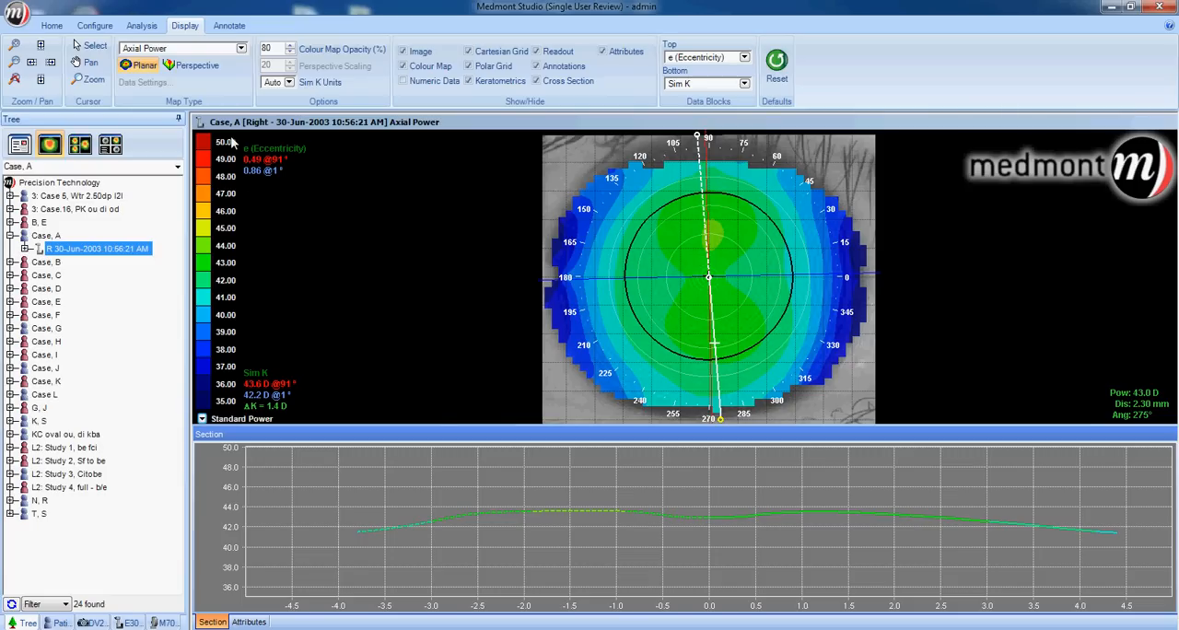
{"action": "mouse_move", "coordinate": [237, 144]}
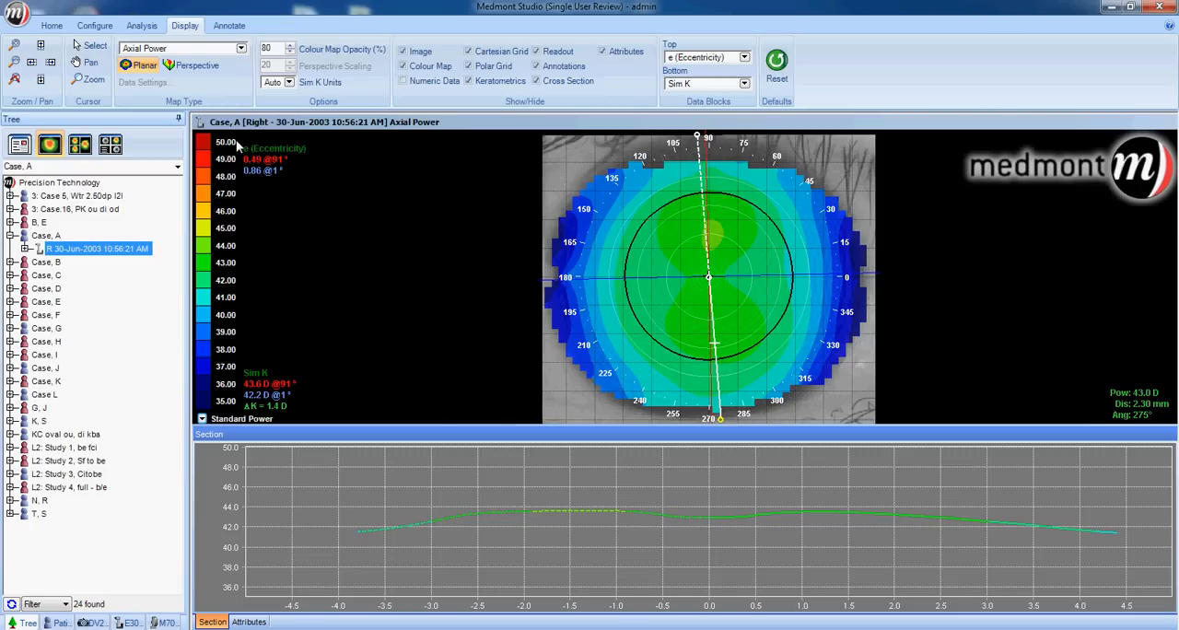
{"action": "mouse_move", "coordinate": [684, 265]}
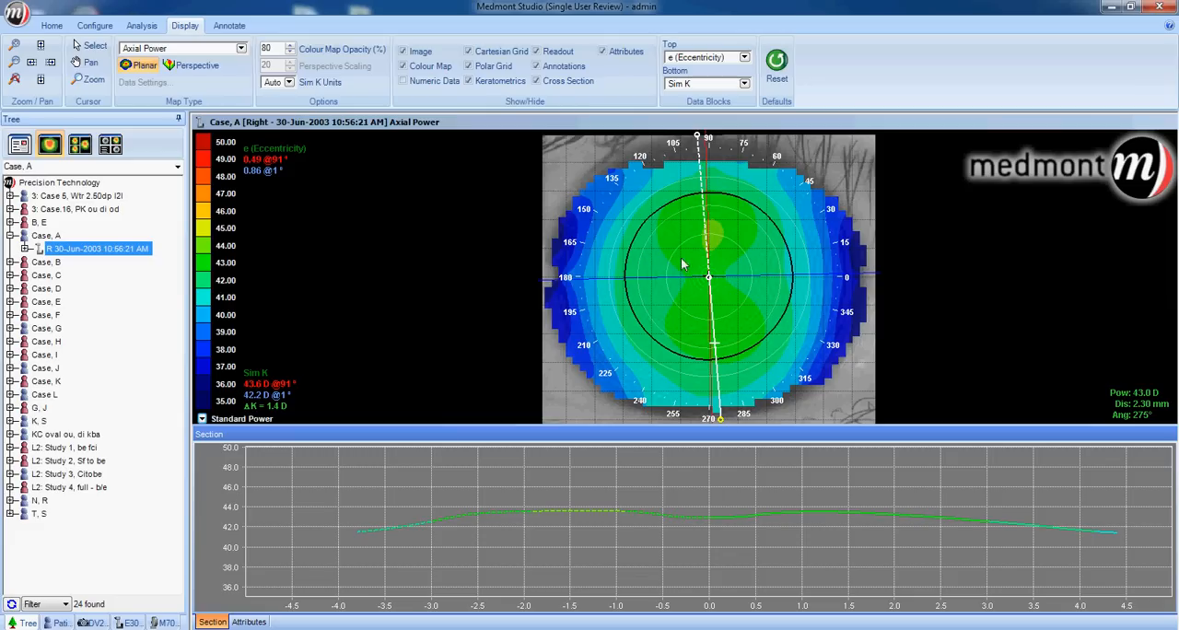
{"action": "mouse_move", "coordinate": [630, 336]}
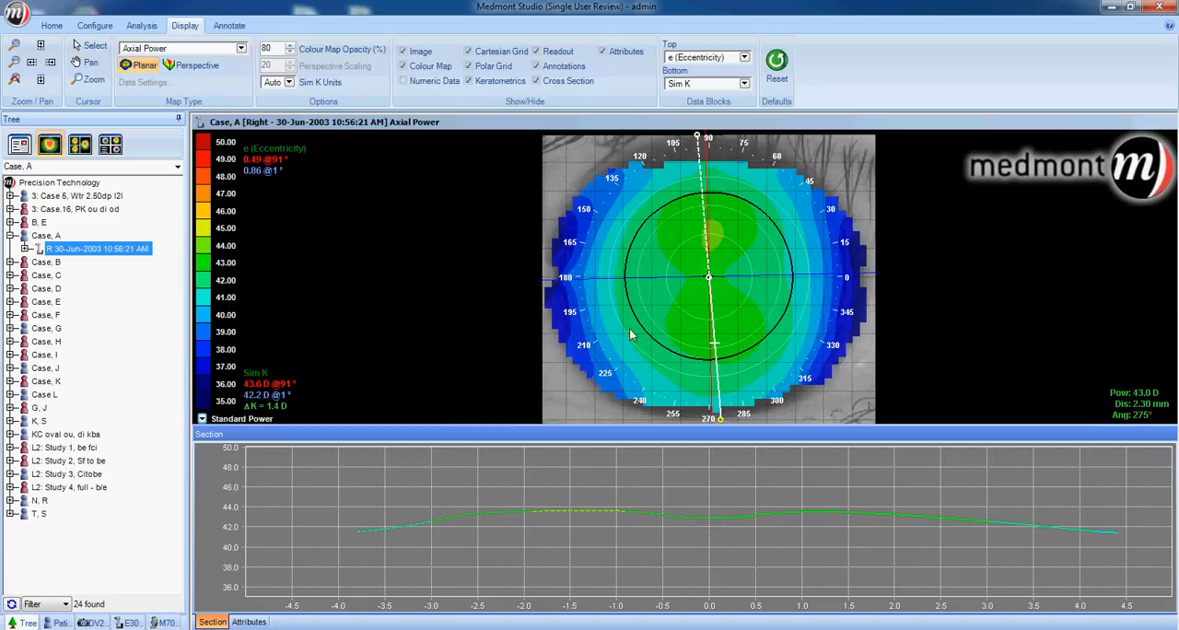
{"action": "mouse_move", "coordinate": [691, 345]}
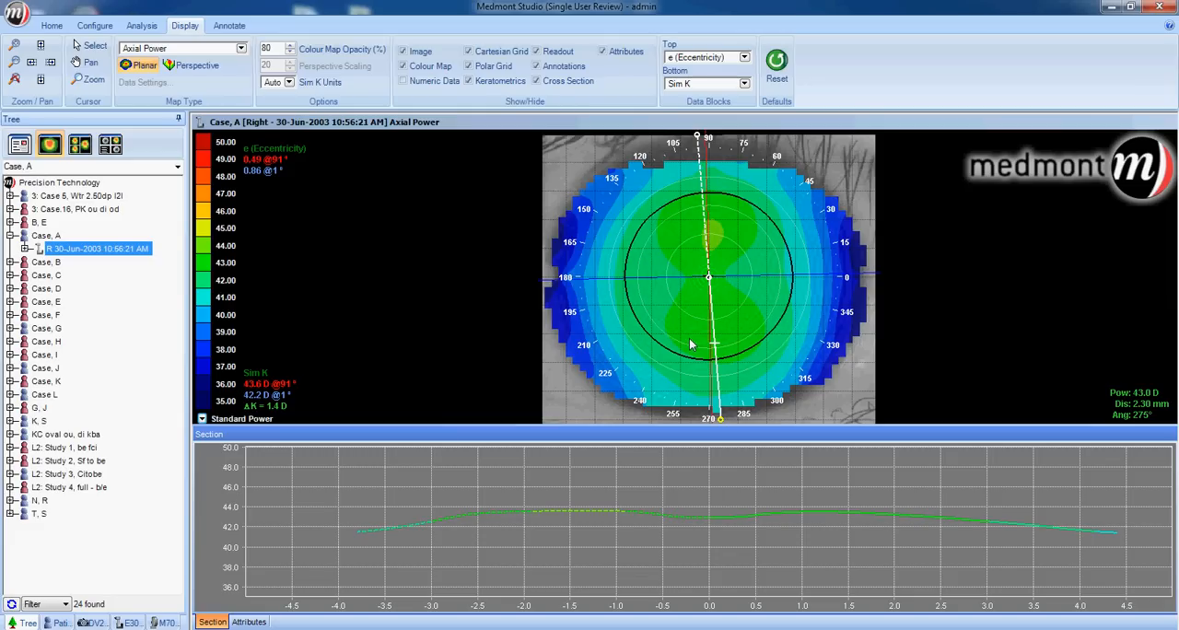
{"action": "mouse_move", "coordinate": [783, 212]}
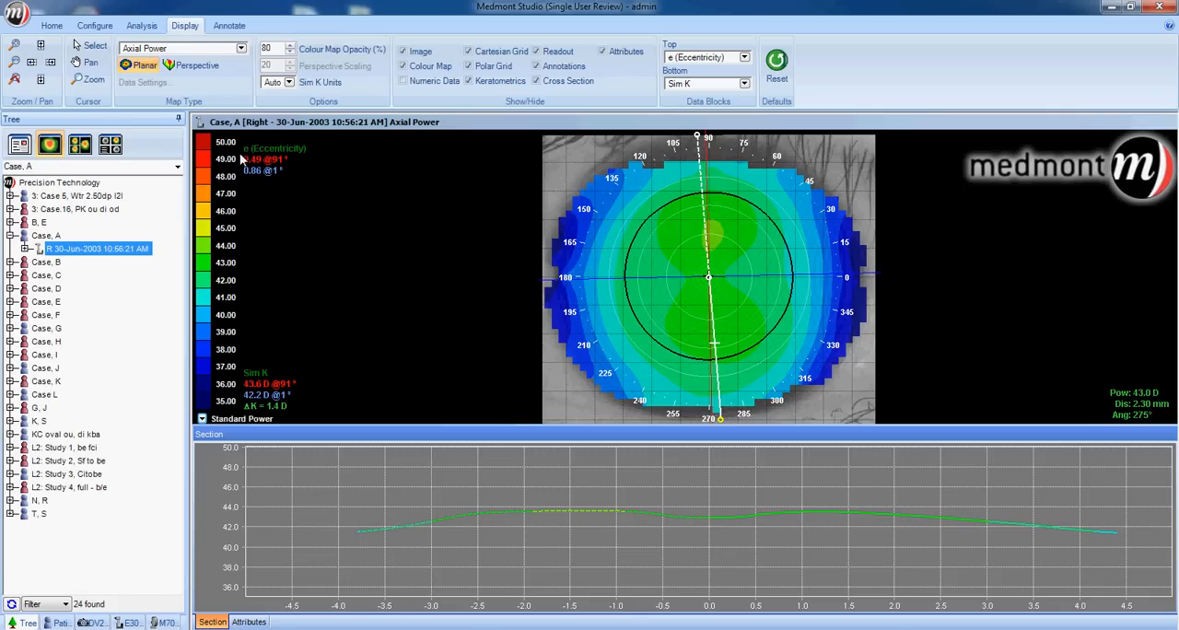
{"action": "mouse_move", "coordinate": [241, 407]}
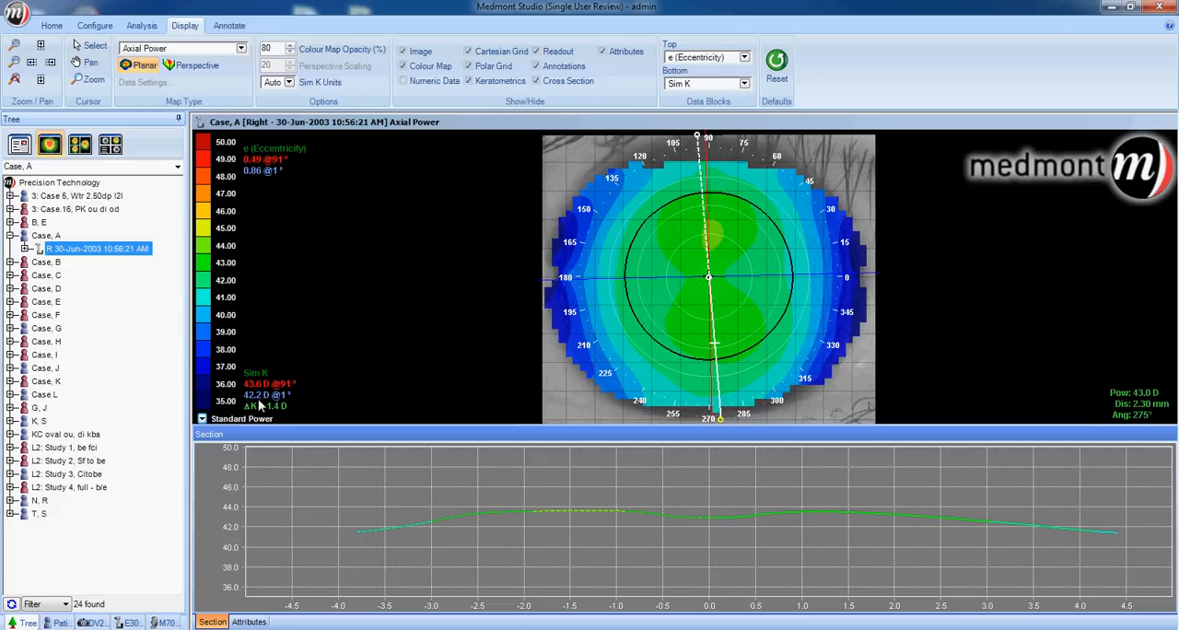
{"action": "mouse_move", "coordinate": [733, 234]}
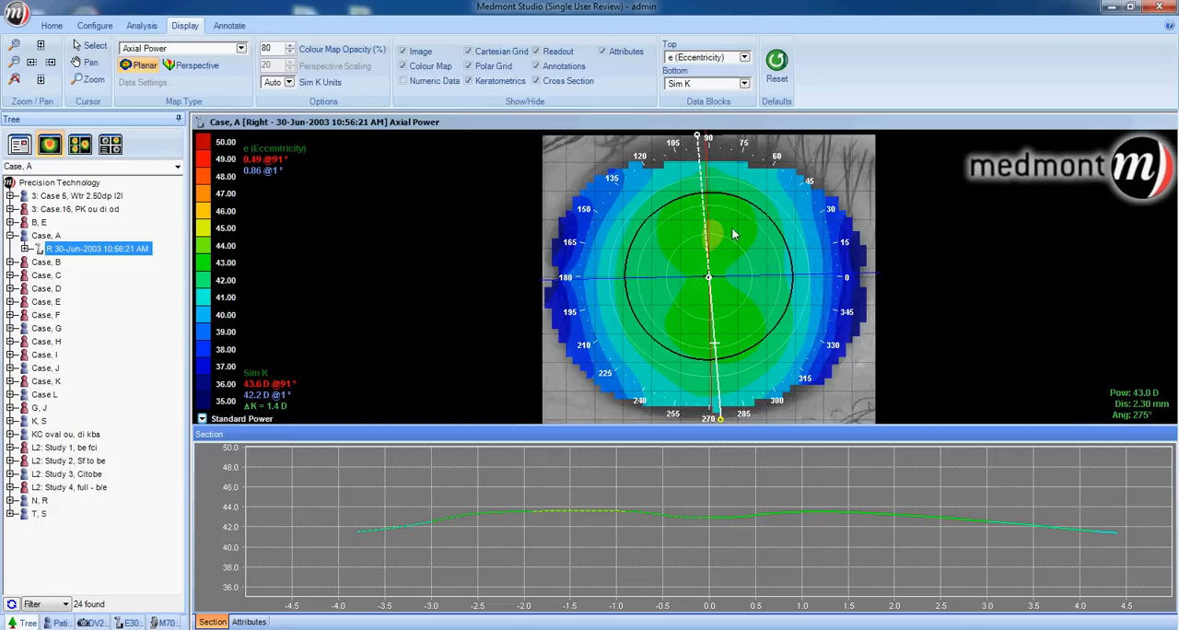
{"action": "mouse_move", "coordinate": [711, 283]}
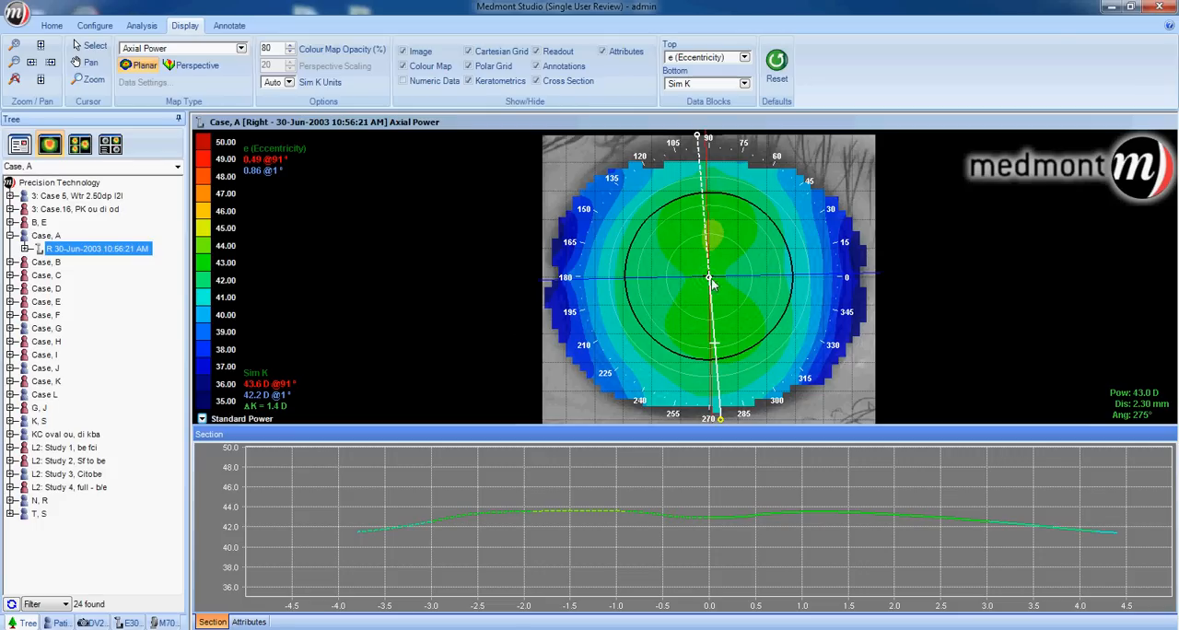
{"action": "mouse_move", "coordinate": [210, 257]}
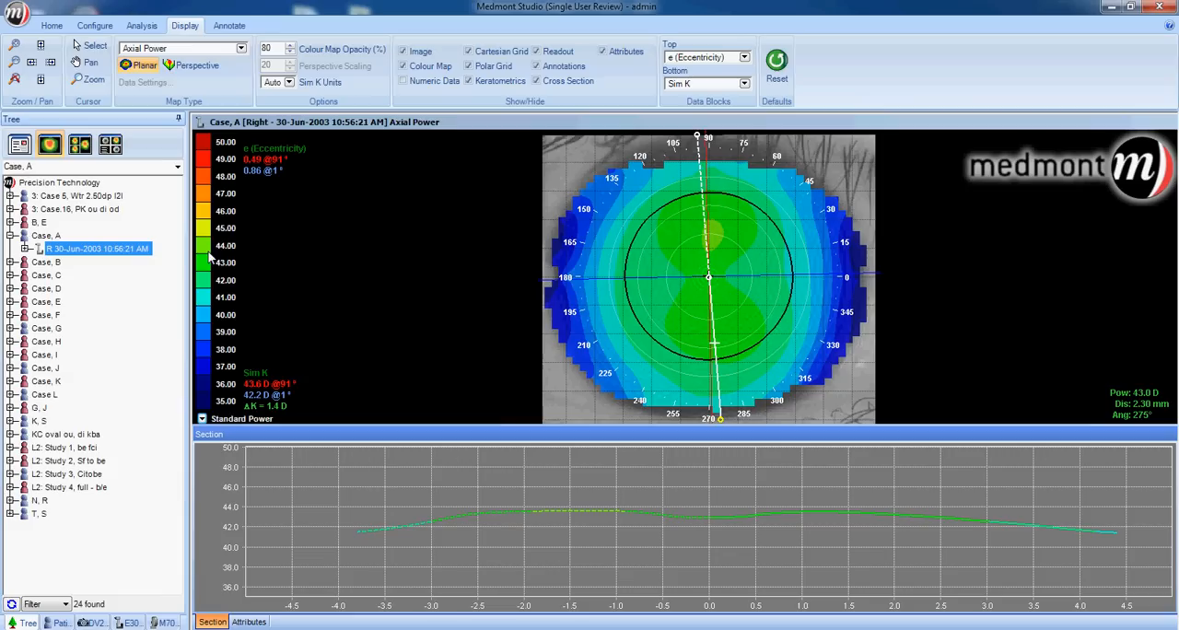
{"action": "mouse_move", "coordinate": [225, 280]}
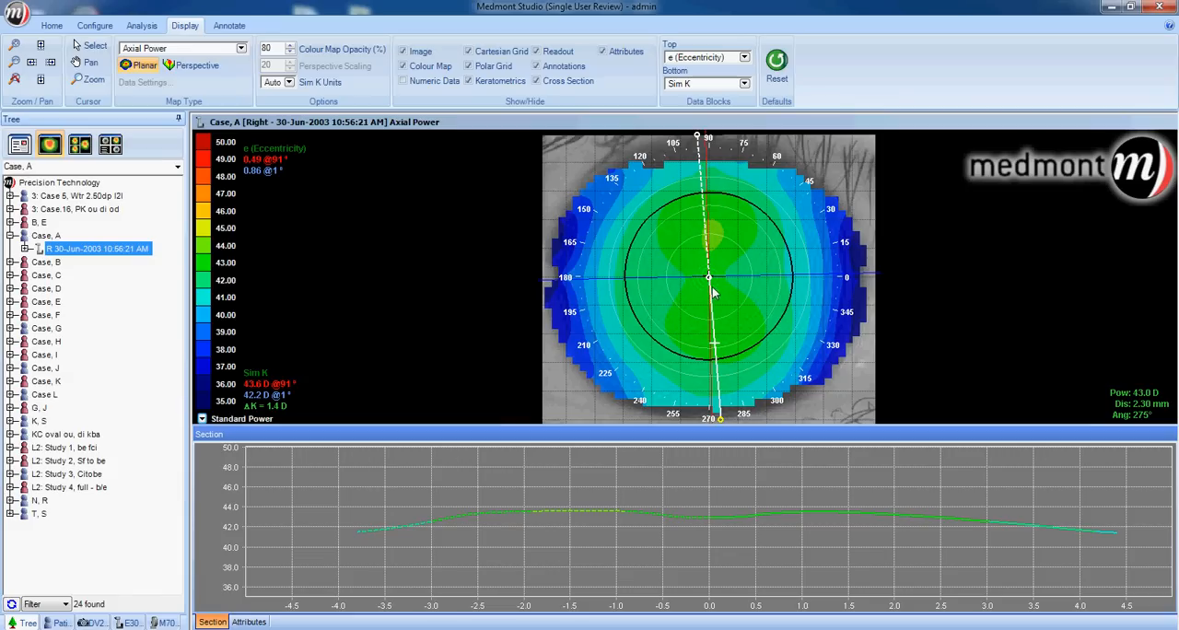
{"action": "mouse_move", "coordinate": [710, 280]}
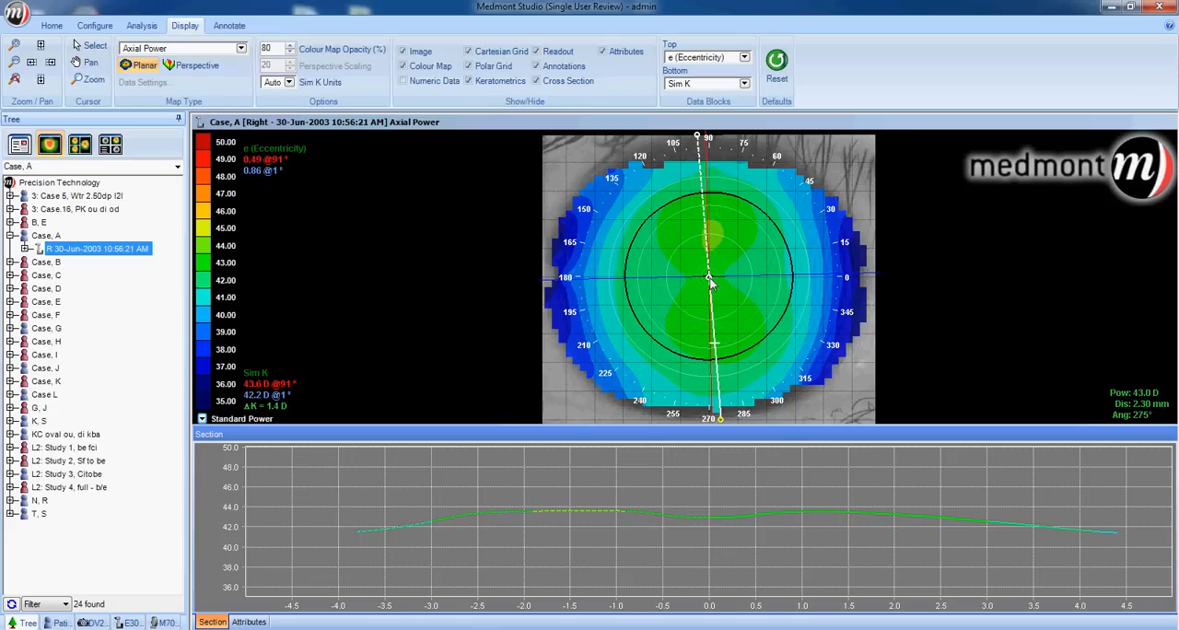
{"action": "mouse_move", "coordinate": [709, 280]}
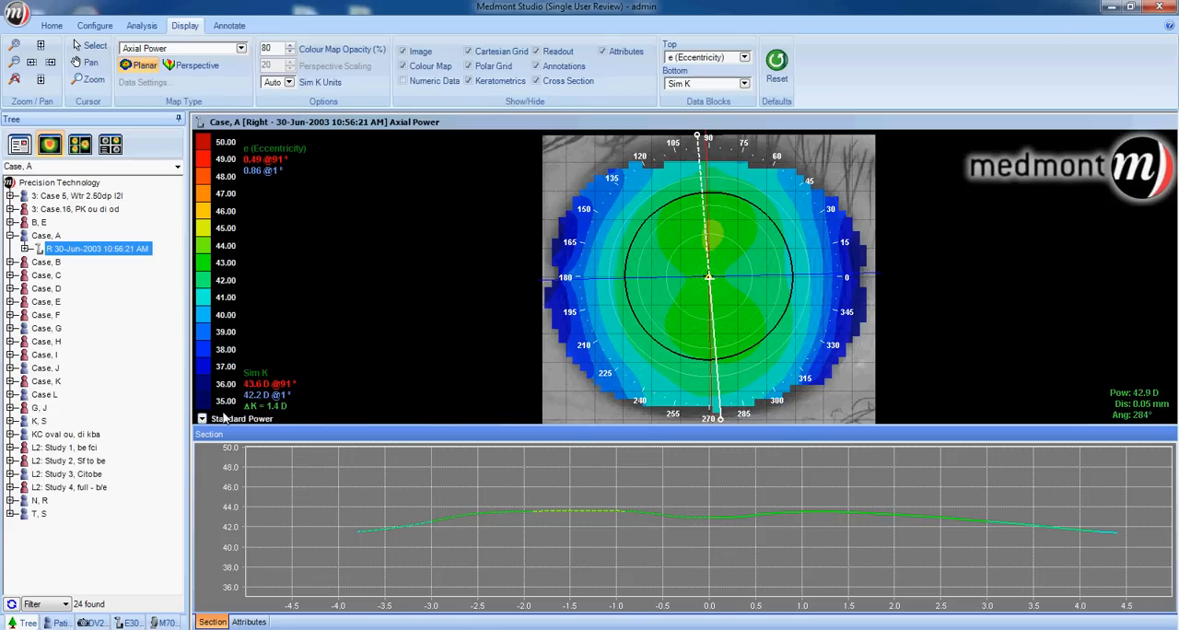
Return the axial power map's colour scale to Normalized via the legend's scale menu.
{"action": "left_click", "coordinate": [241, 418]}
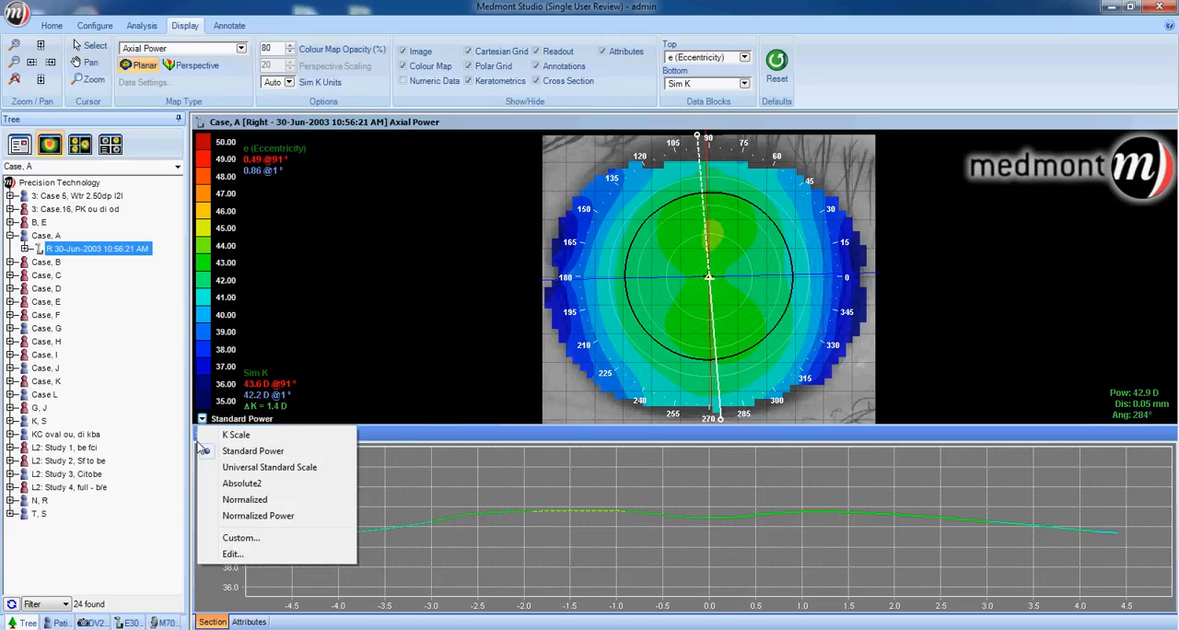
{"action": "left_click", "coordinate": [245, 499]}
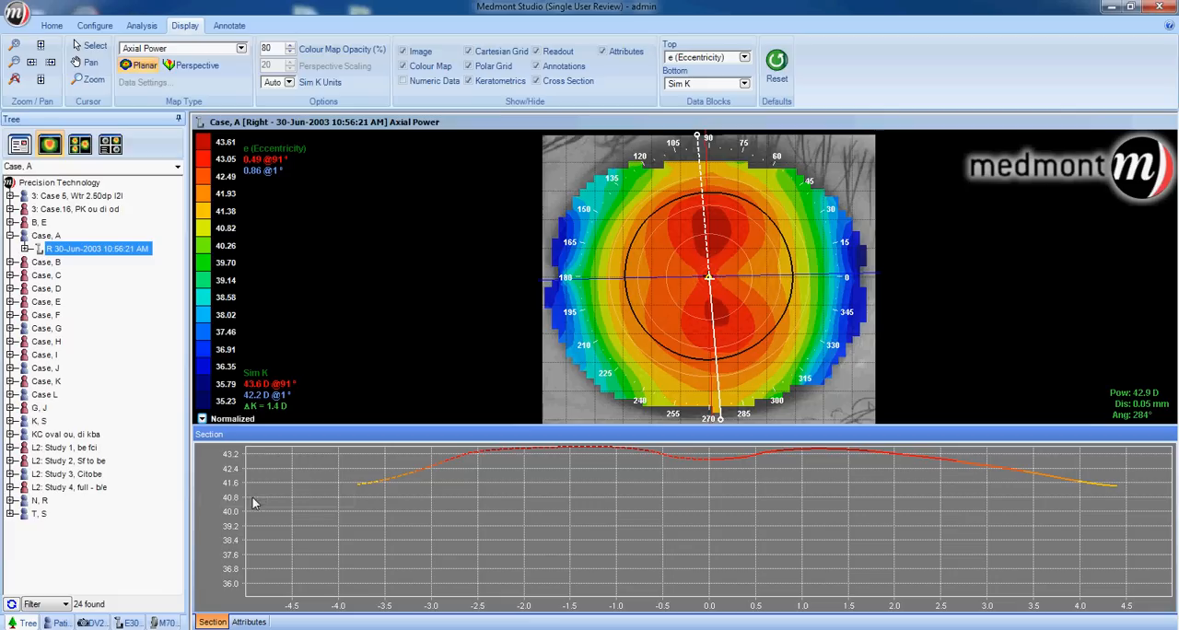
{"action": "mouse_move", "coordinate": [698, 140]}
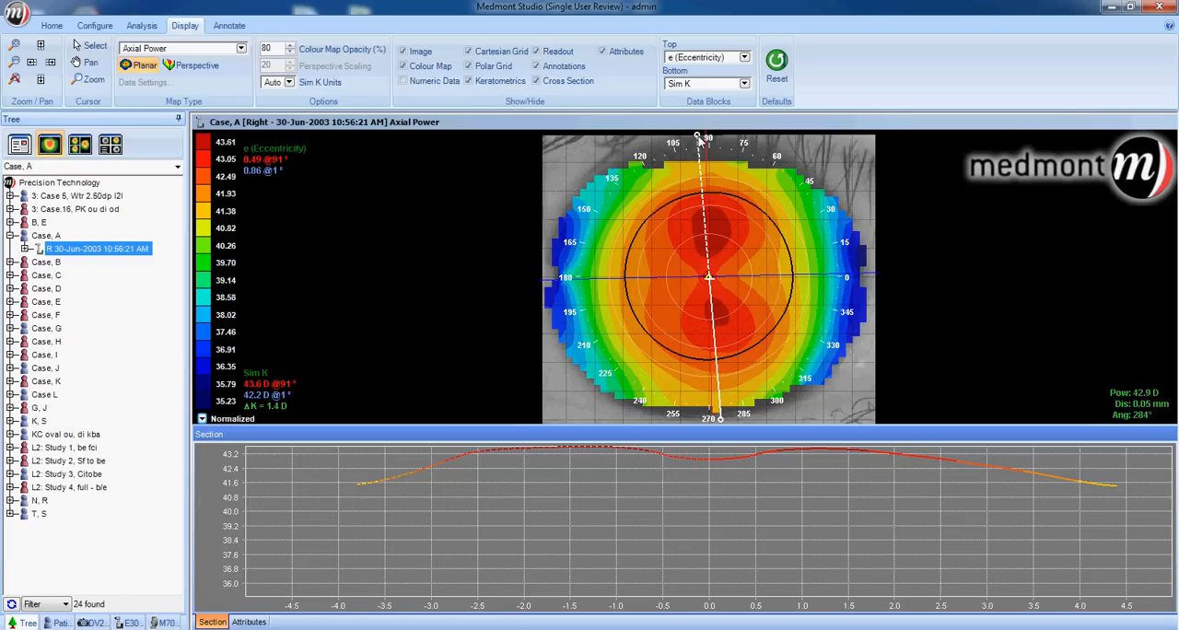